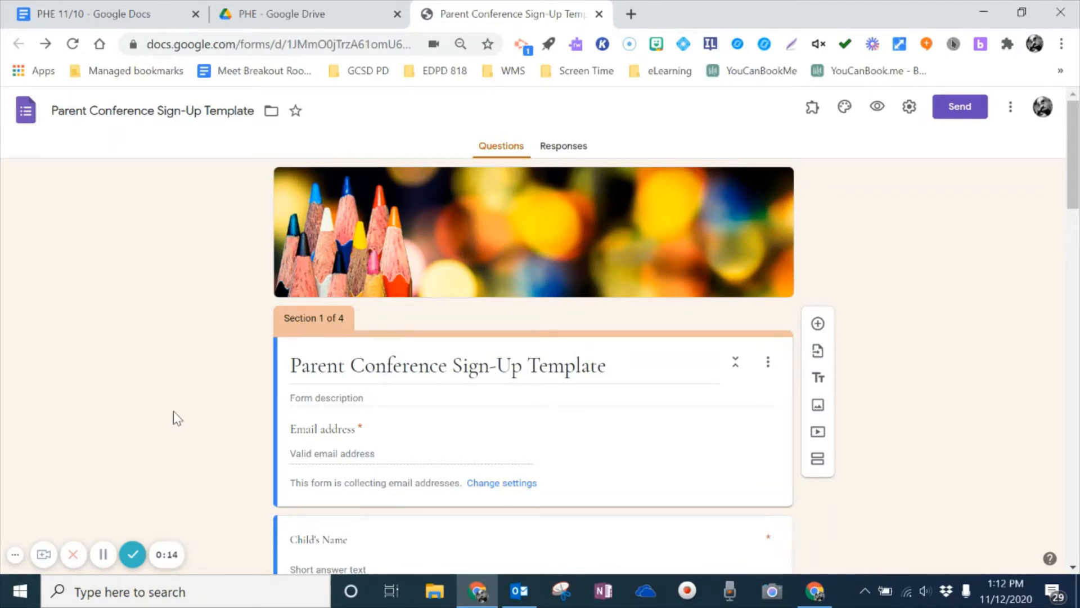
mouse_move(1029, 178)
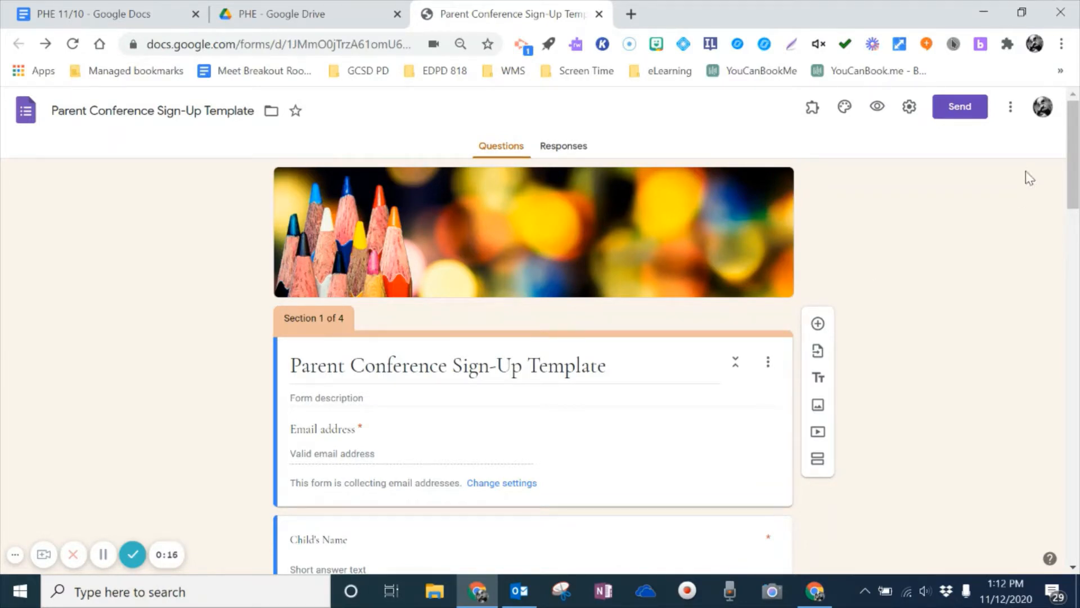
Scroll down the form editor to the Meeting Time question and its numbered time slots
scroll("down", 3)
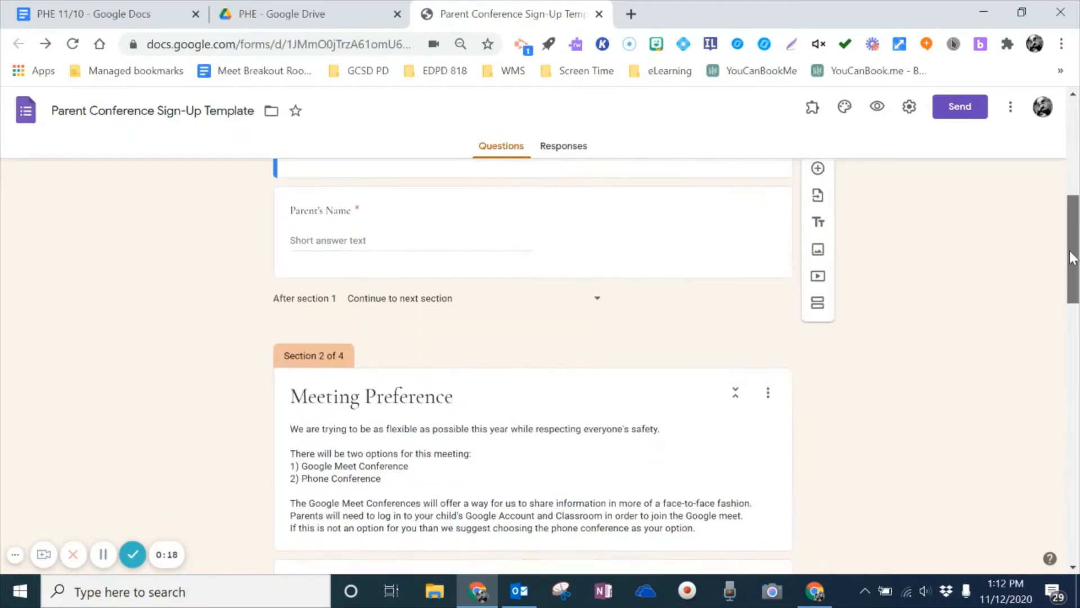
scroll("down", 3)
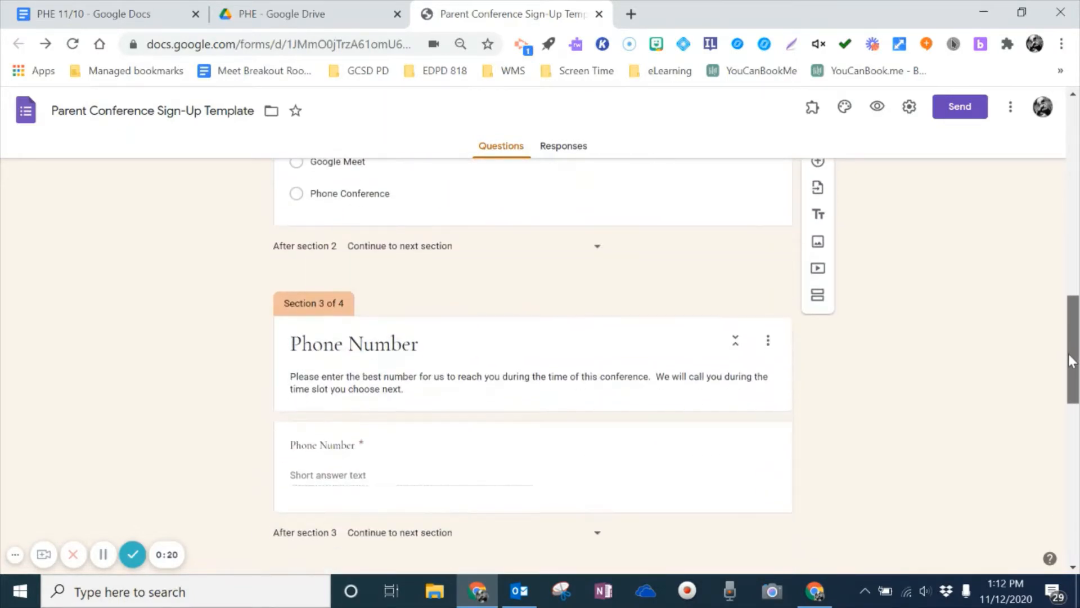
scroll("down", 3)
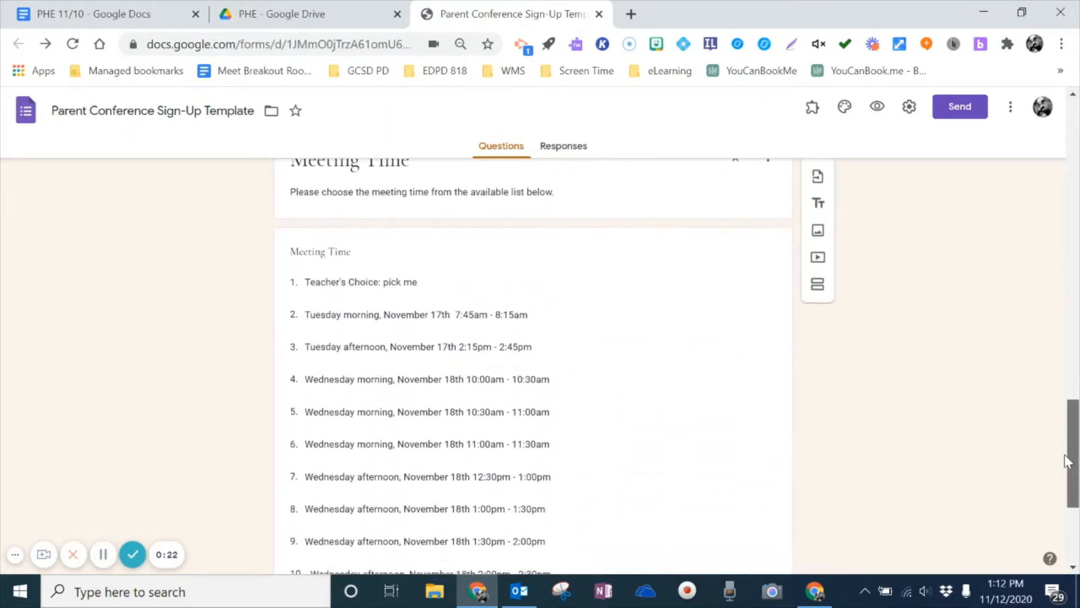
scroll("down", 3)
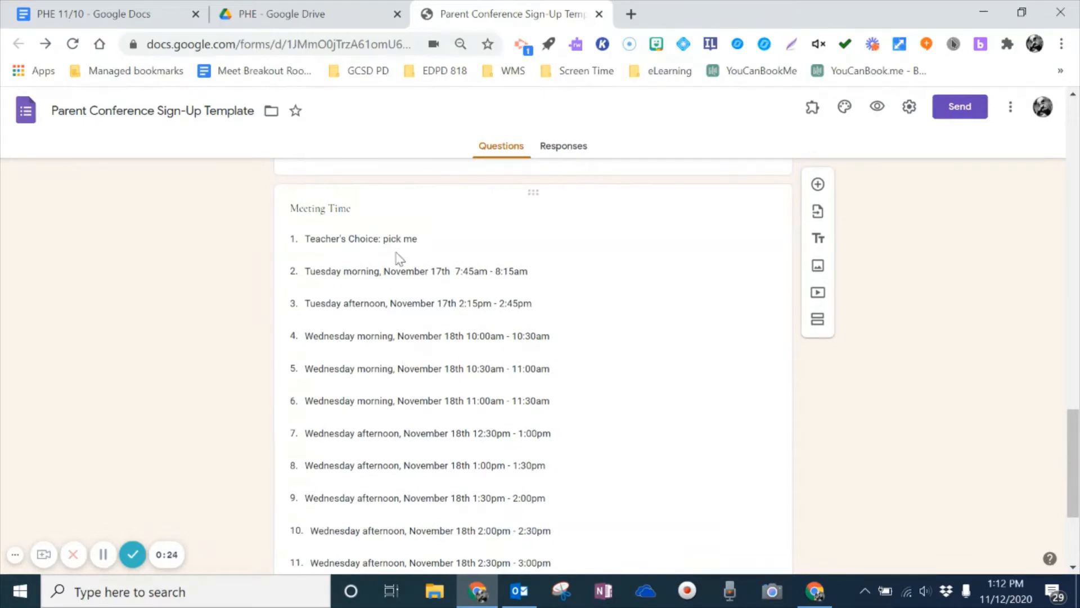
mouse_move(392, 465)
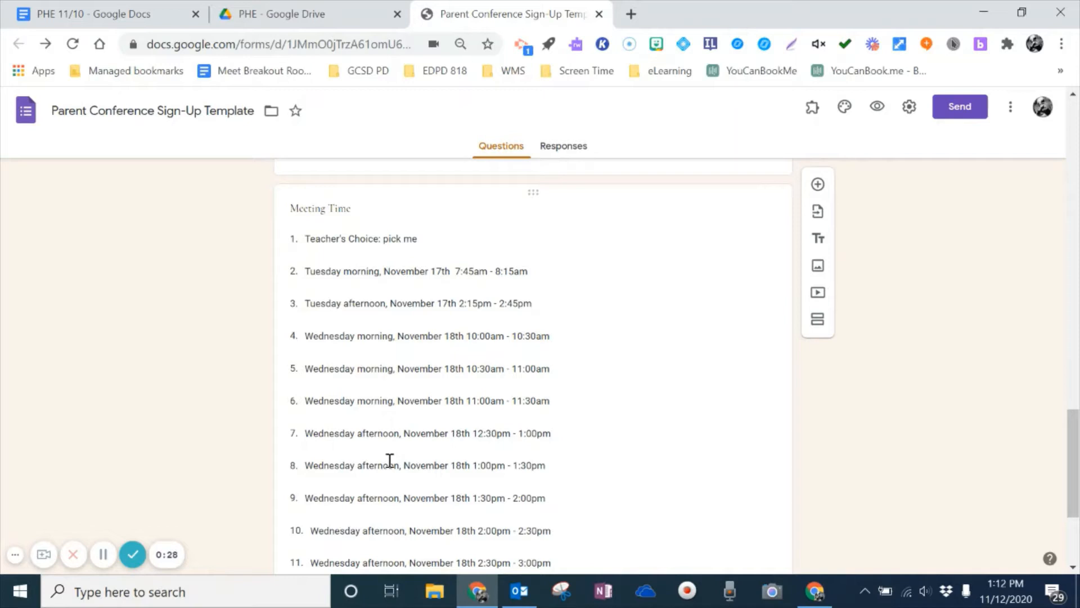
mouse_move(403, 296)
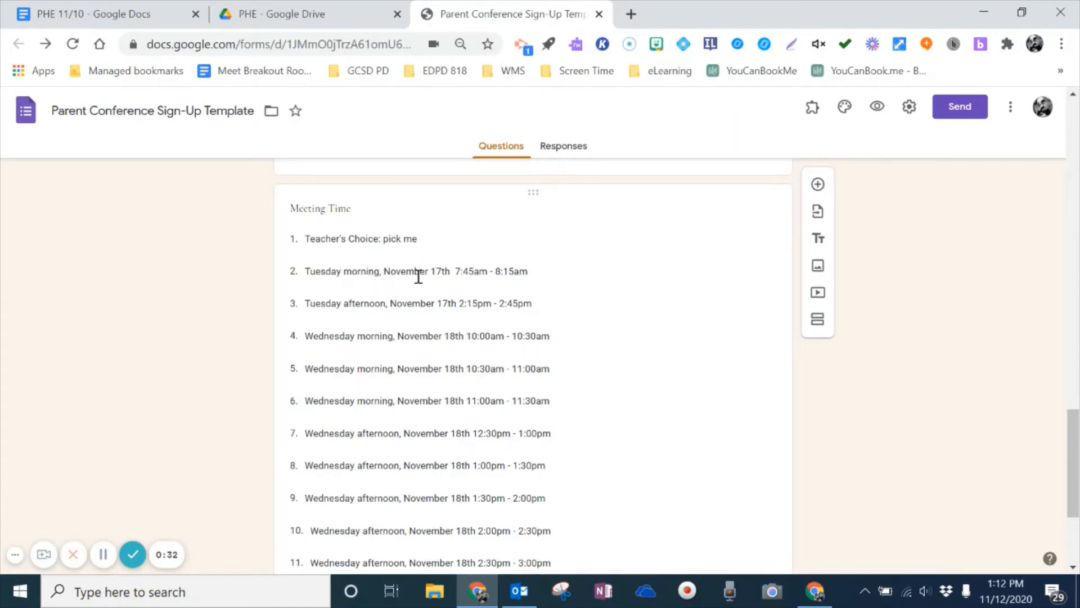
mouse_move(522, 273)
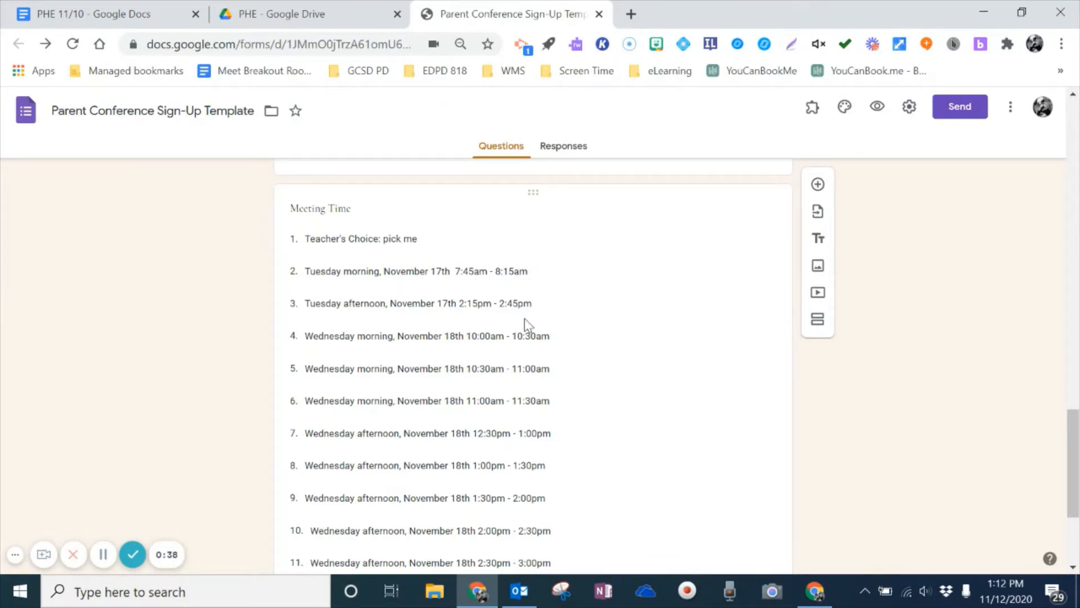
mouse_move(486, 324)
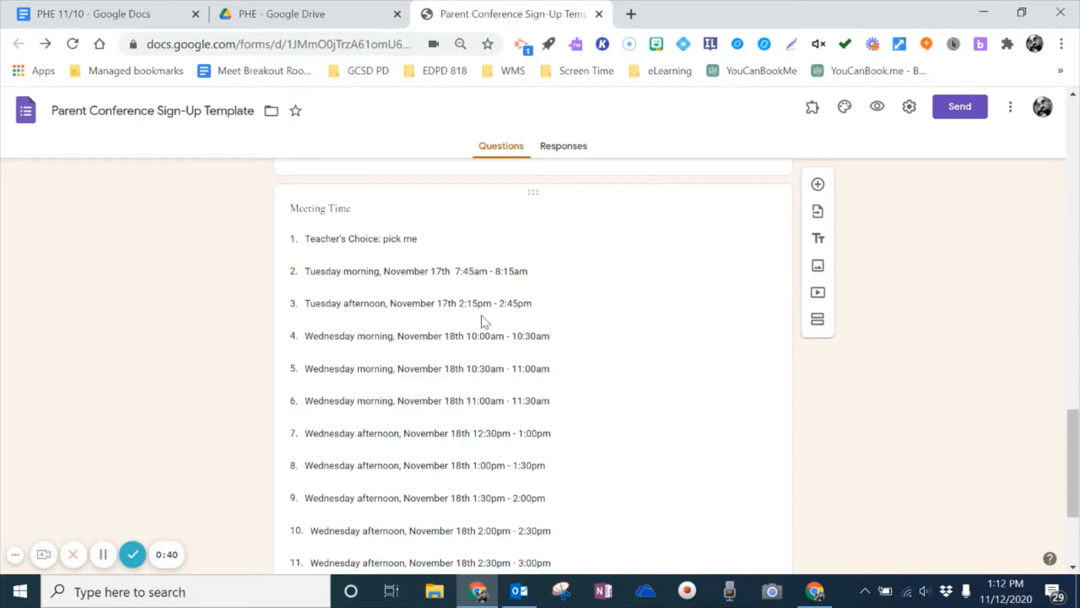
mouse_move(1028, 441)
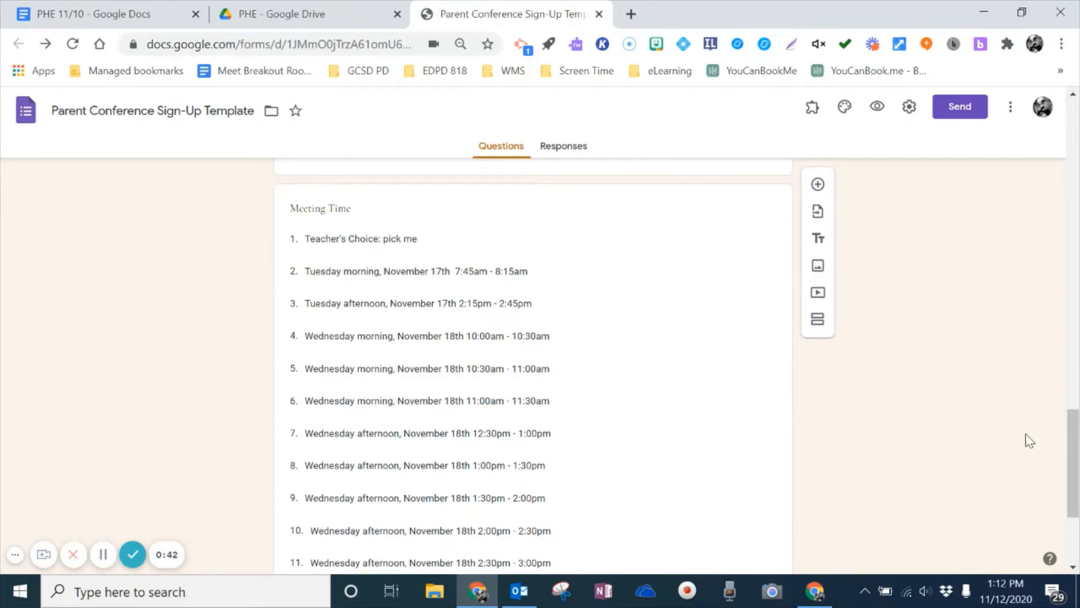
Scroll back to the top of the form showing its title and email field
scroll("down", 3)
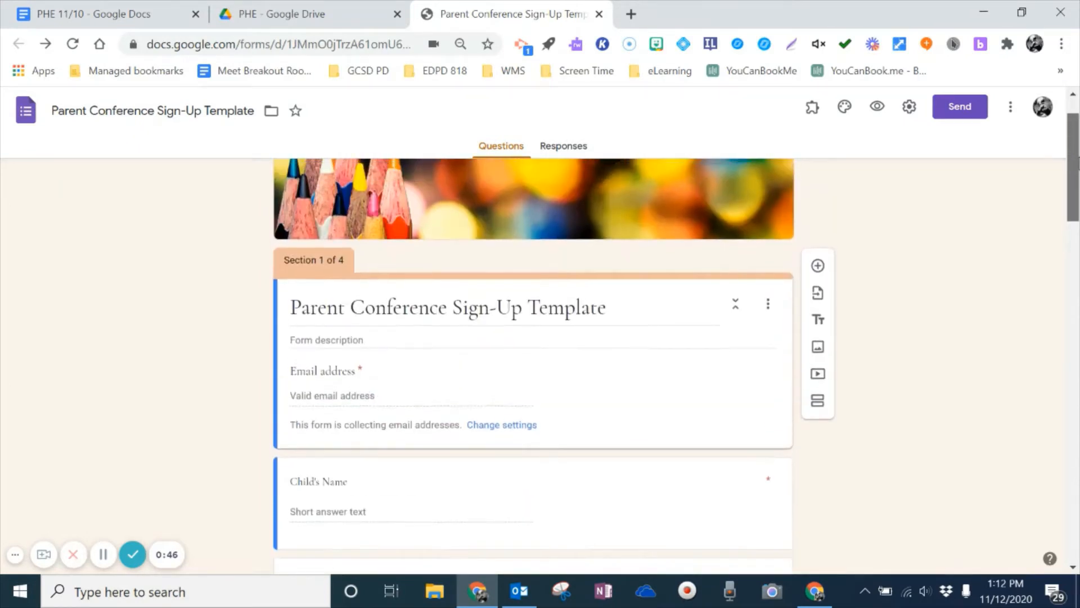
scroll("up", 3)
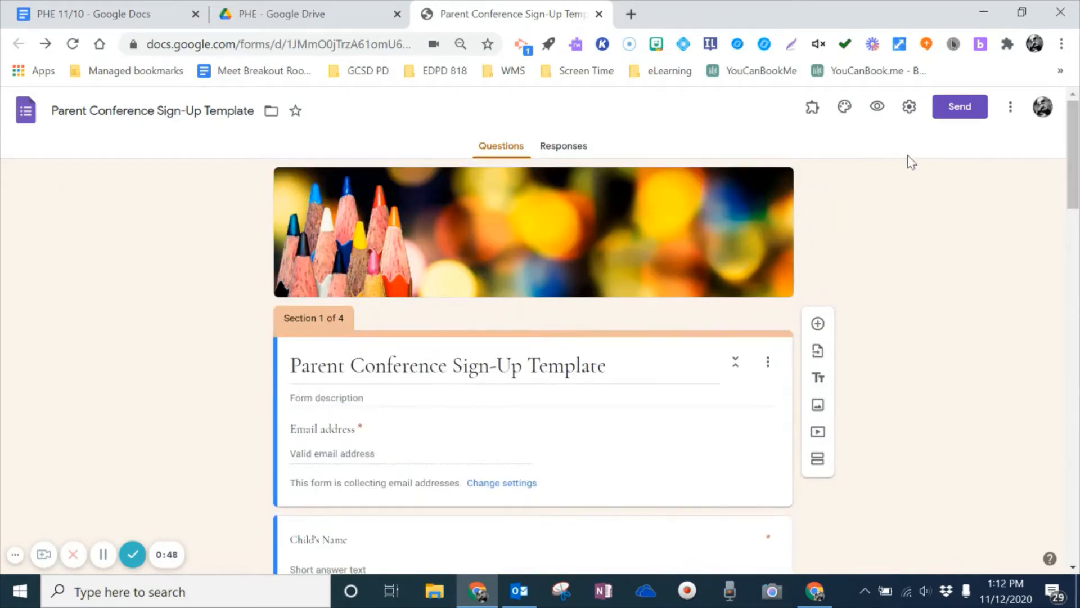
mouse_move(817, 185)
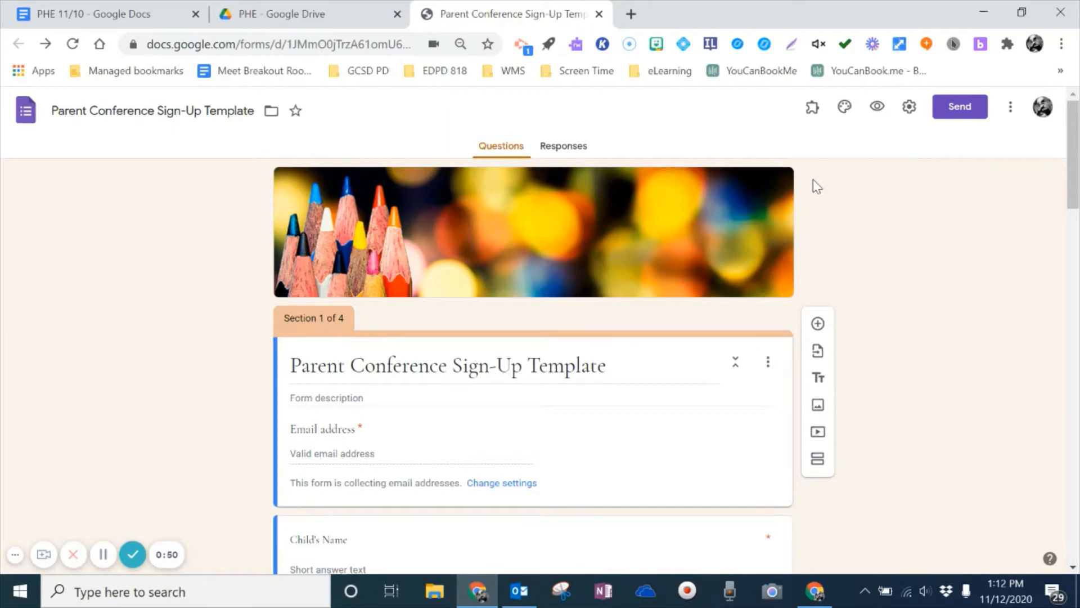
mouse_move(830, 182)
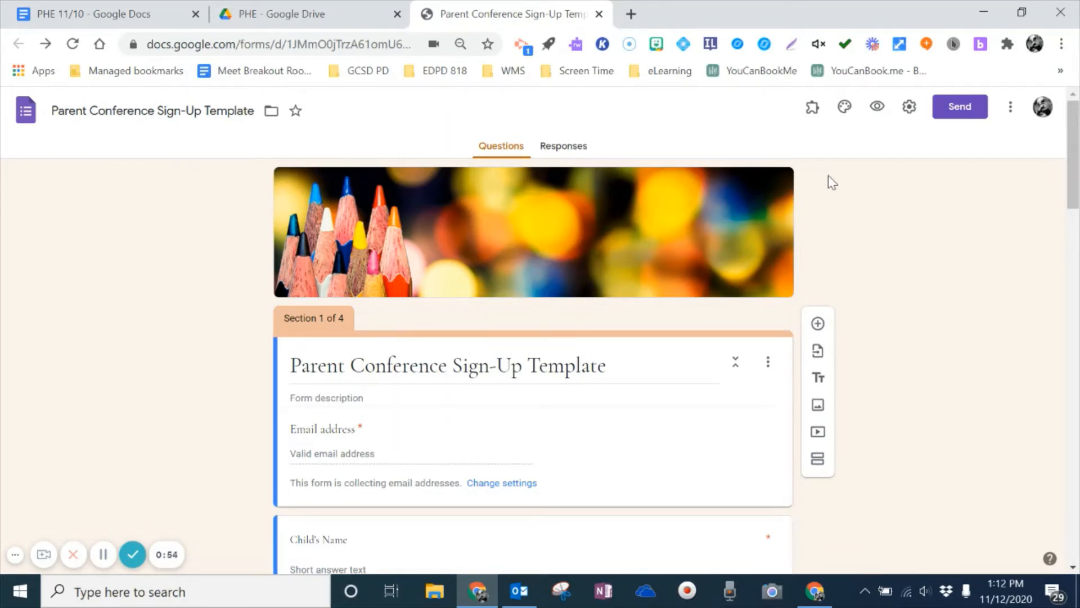
mouse_move(813, 107)
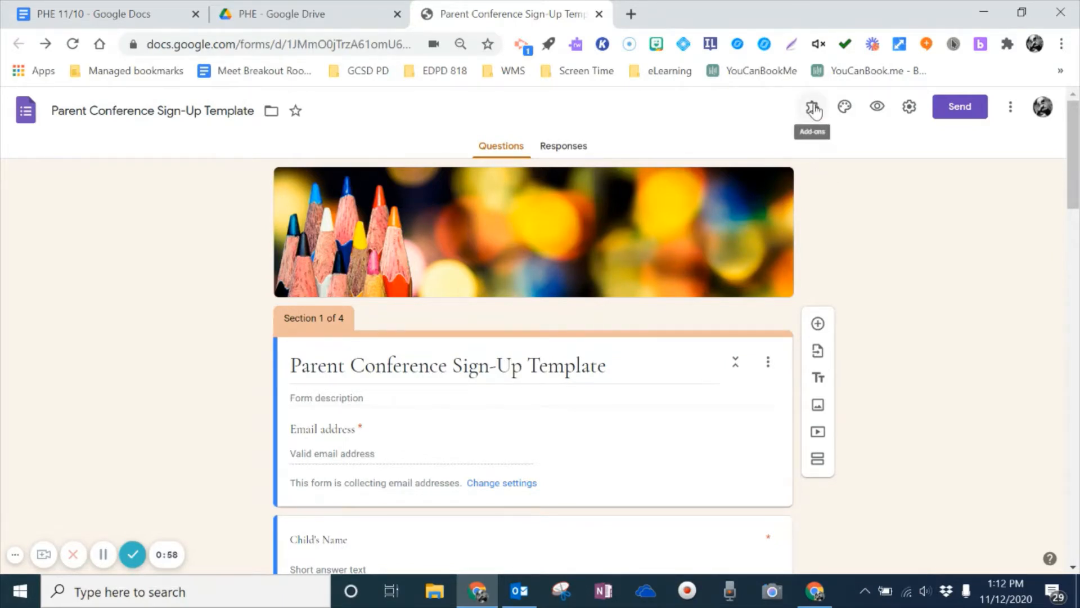
left_click(811, 105)
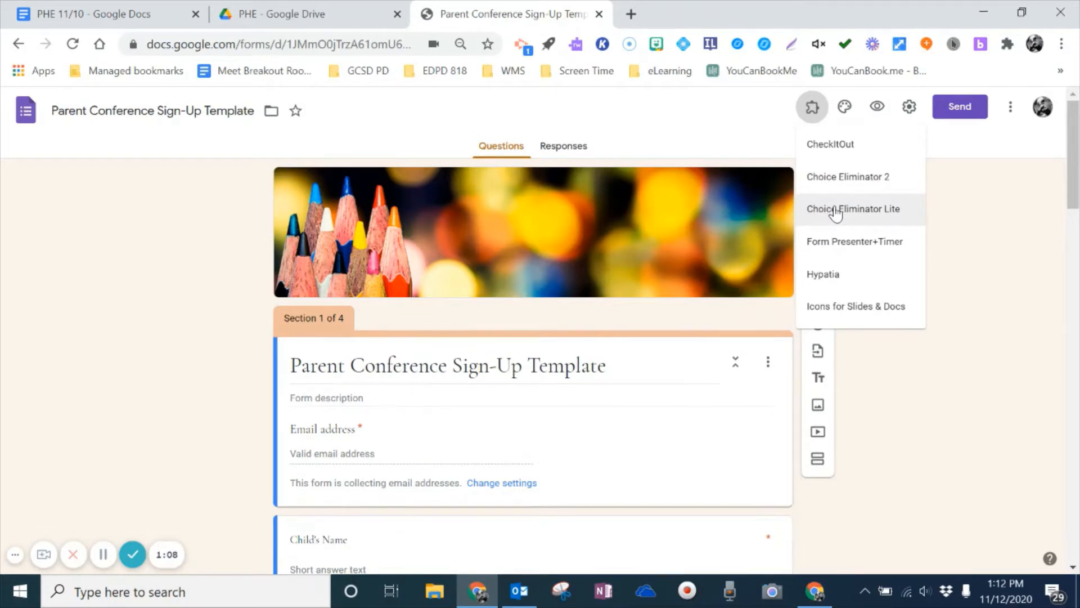
mouse_move(813, 129)
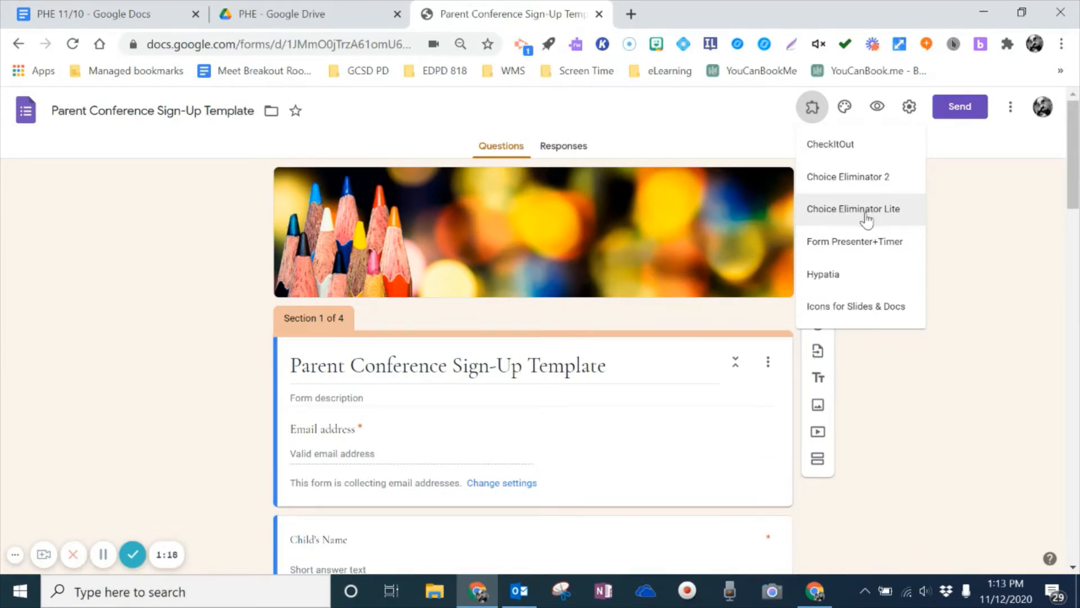
mouse_move(945, 221)
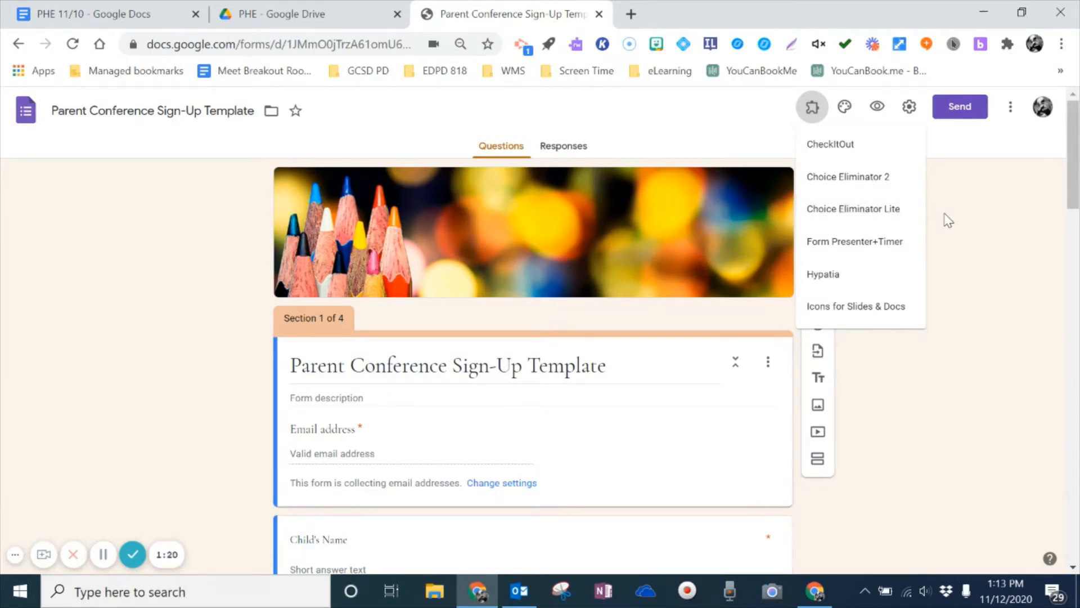
left_click(813, 106)
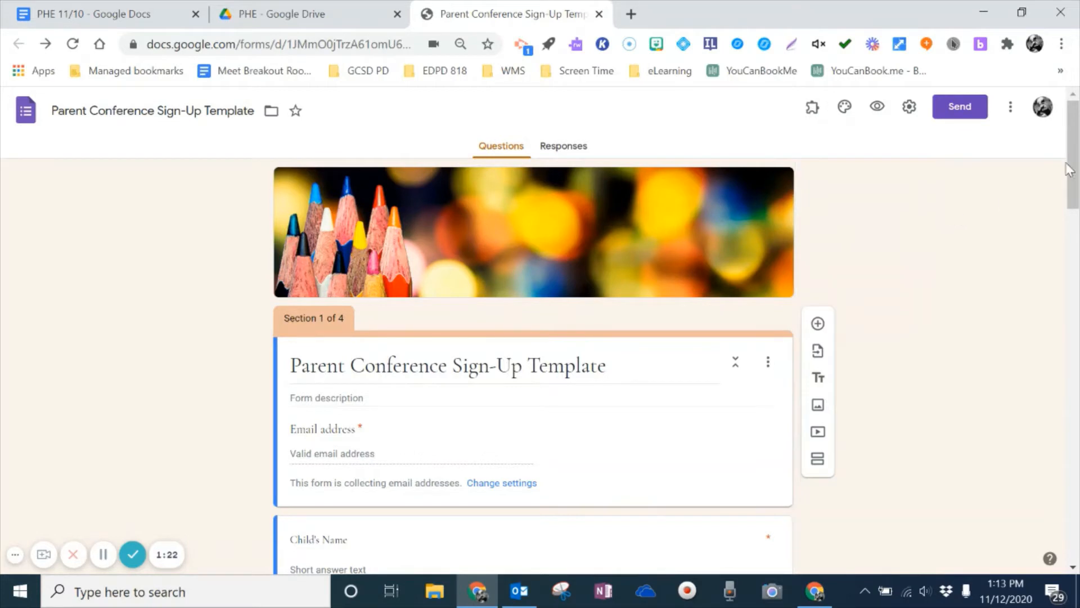
Scroll through sections 1–3 down to Section 4, Meeting Time, and its slot list
scroll("down", 3)
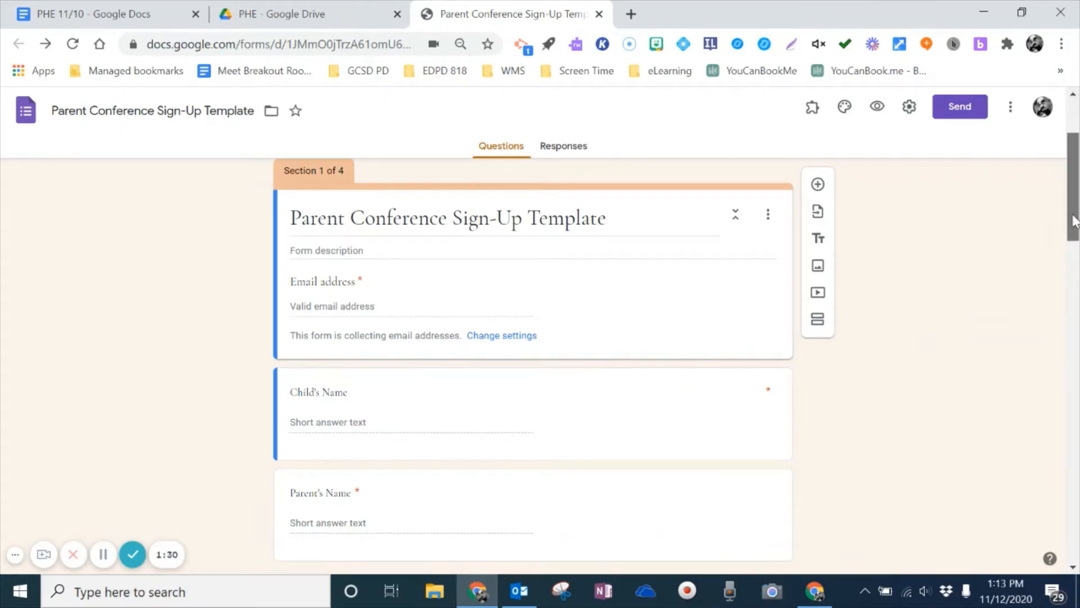
scroll("down", 3)
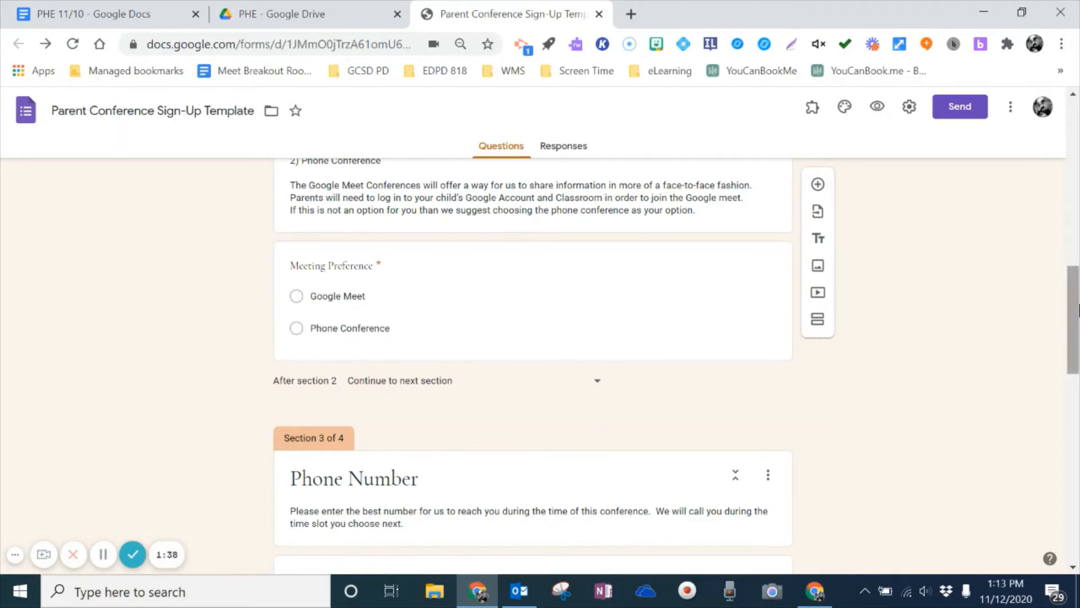
scroll("down", 3)
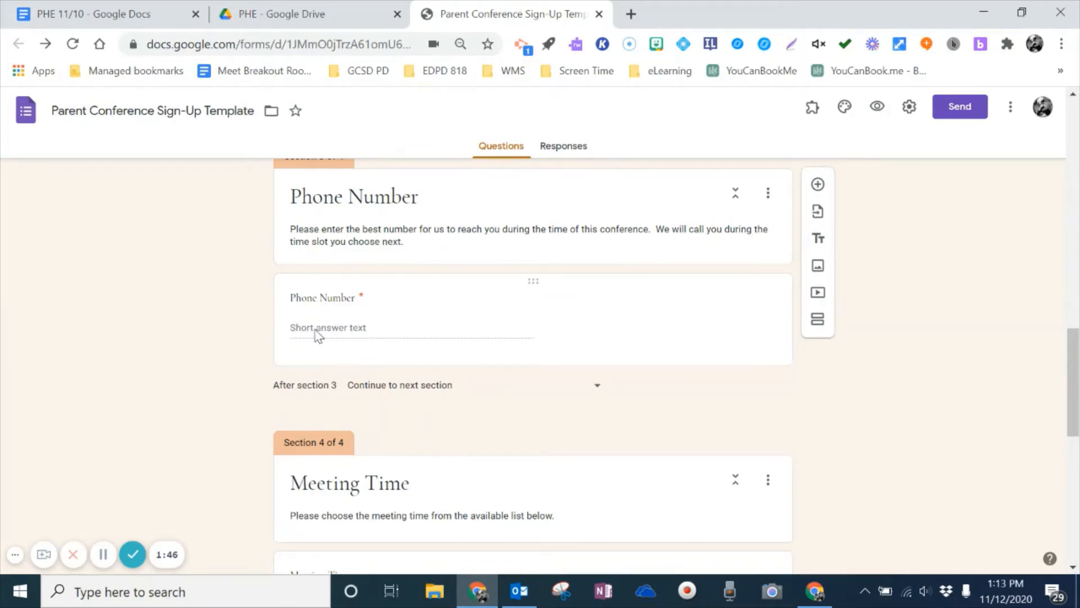
mouse_move(533, 351)
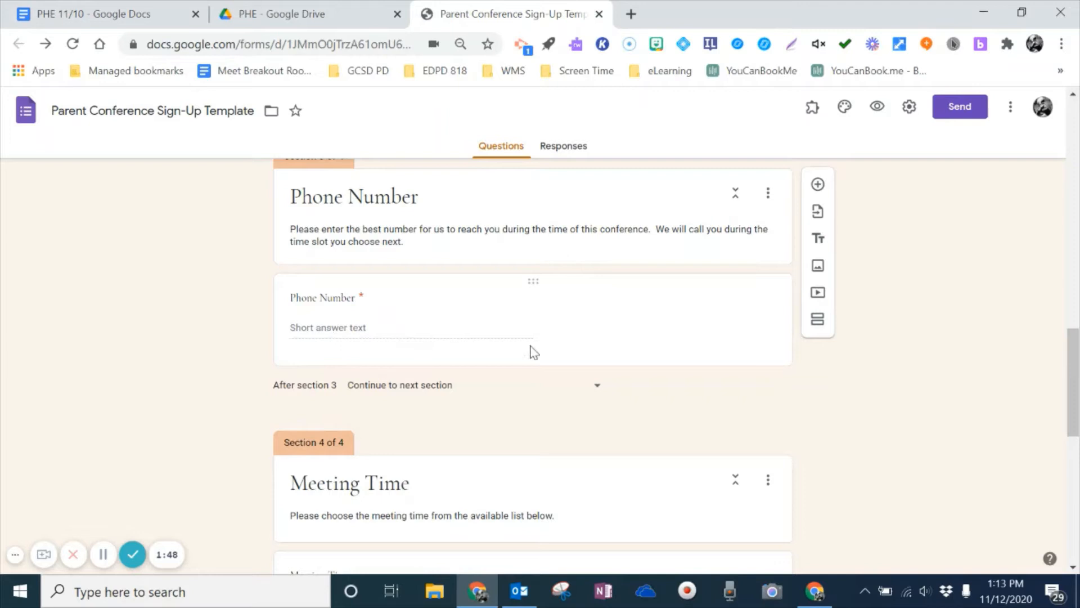
scroll("down", 3)
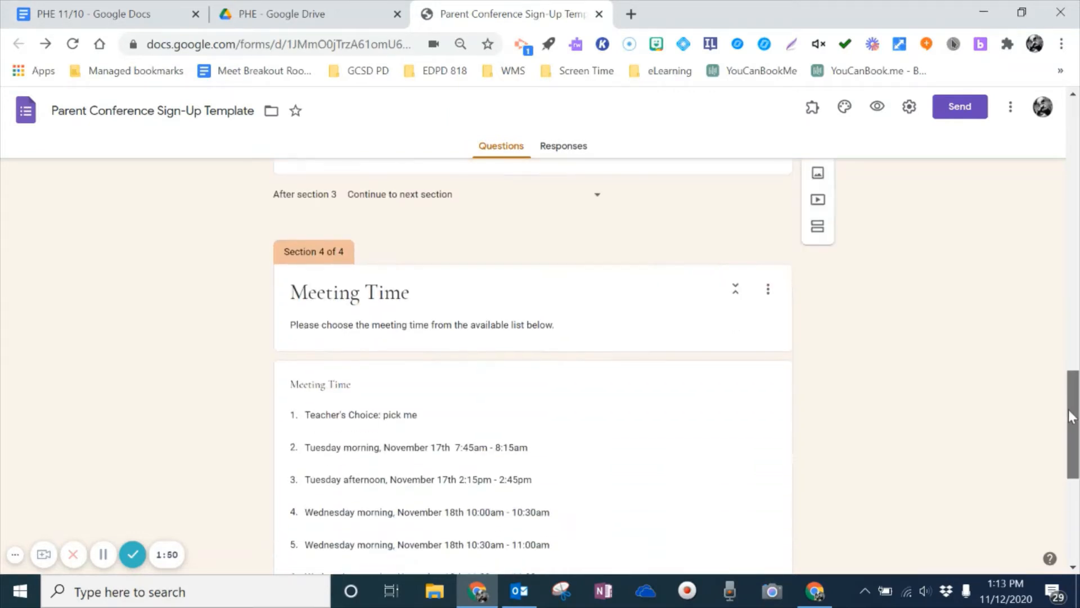
scroll("down", 3)
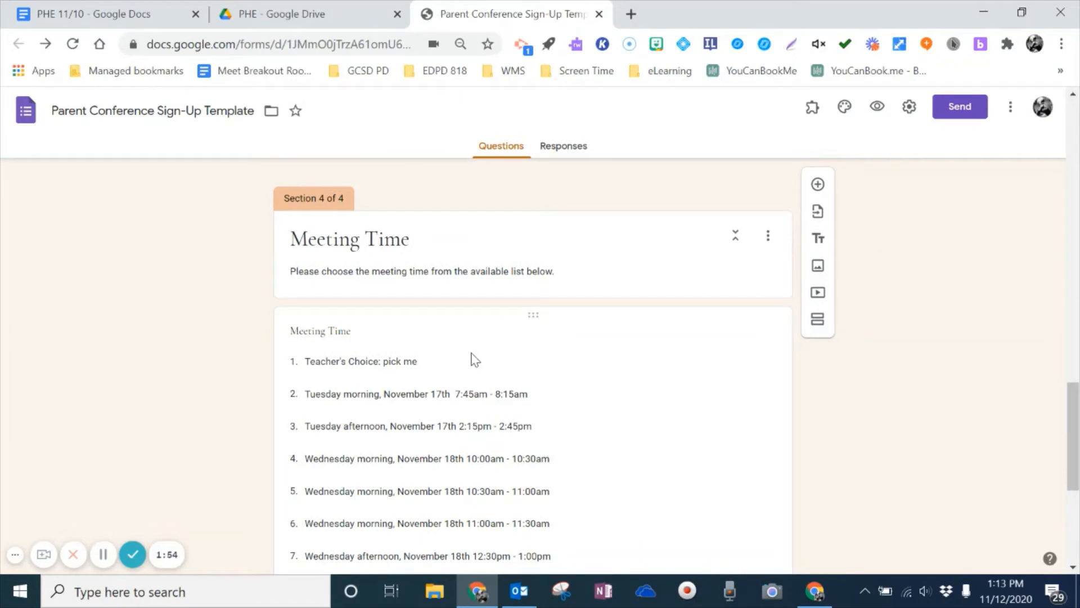
mouse_move(475, 412)
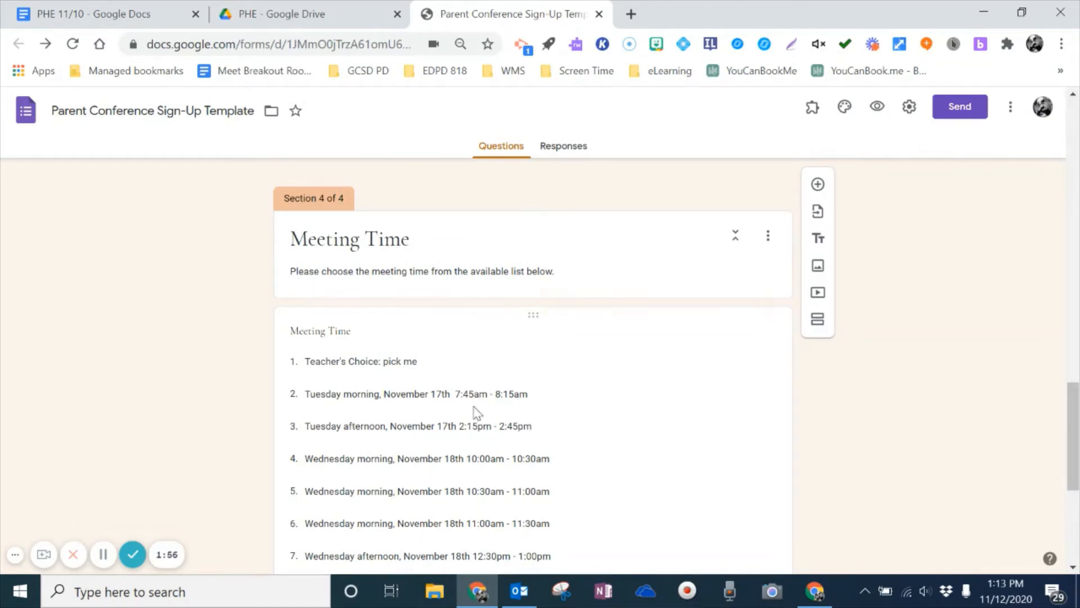
mouse_move(634, 271)
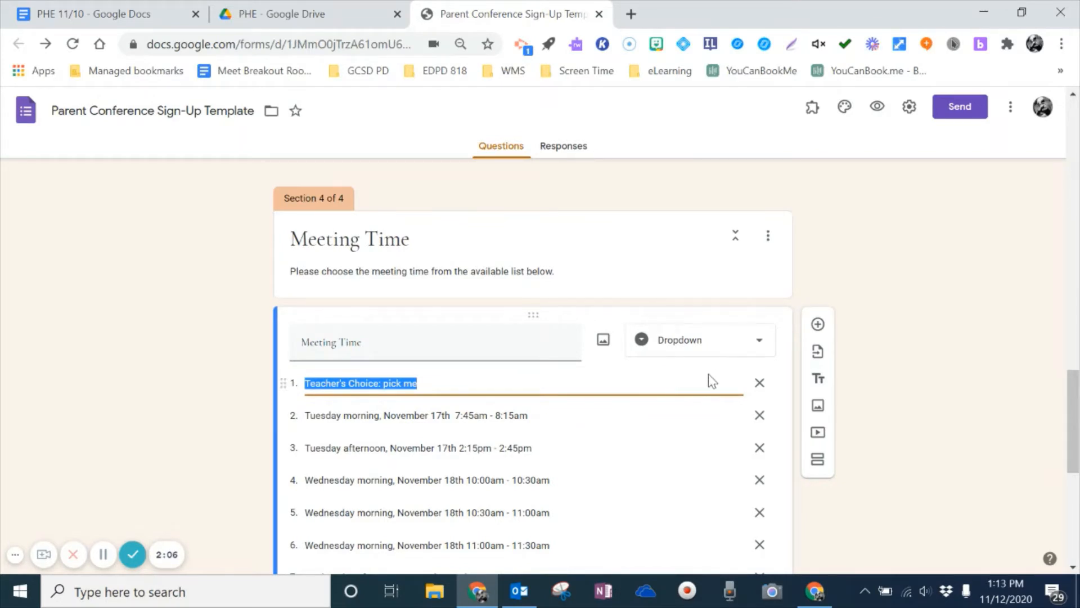
mouse_move(727, 354)
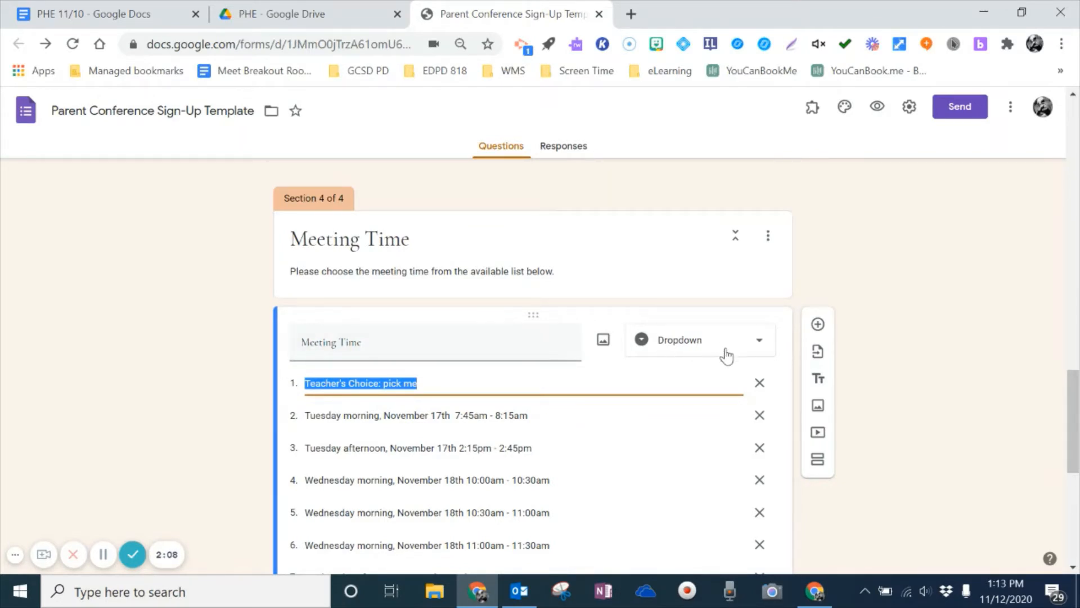
mouse_move(944, 394)
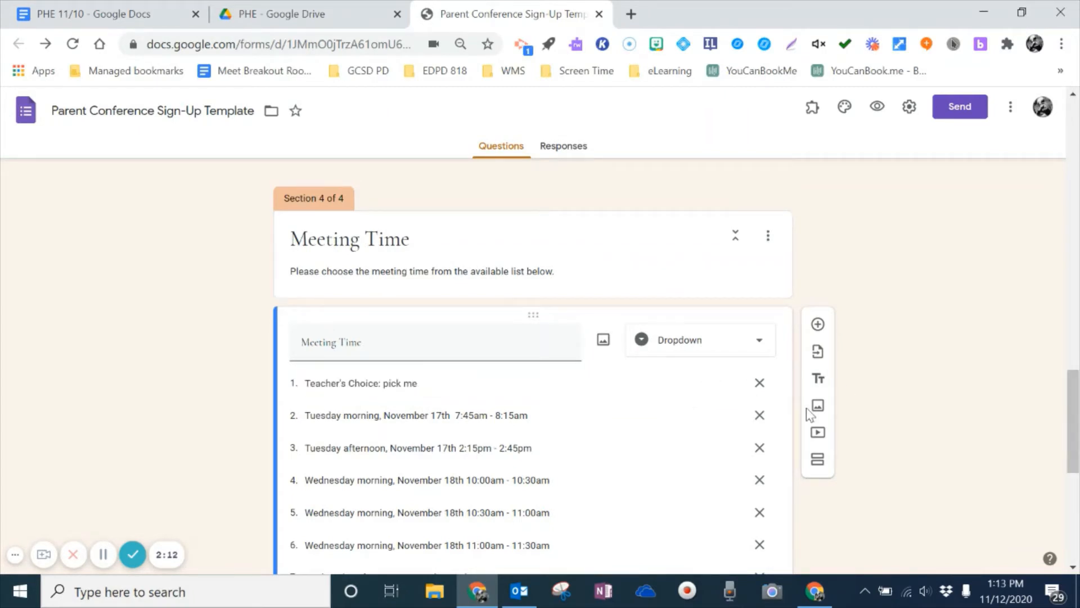
mouse_move(885, 382)
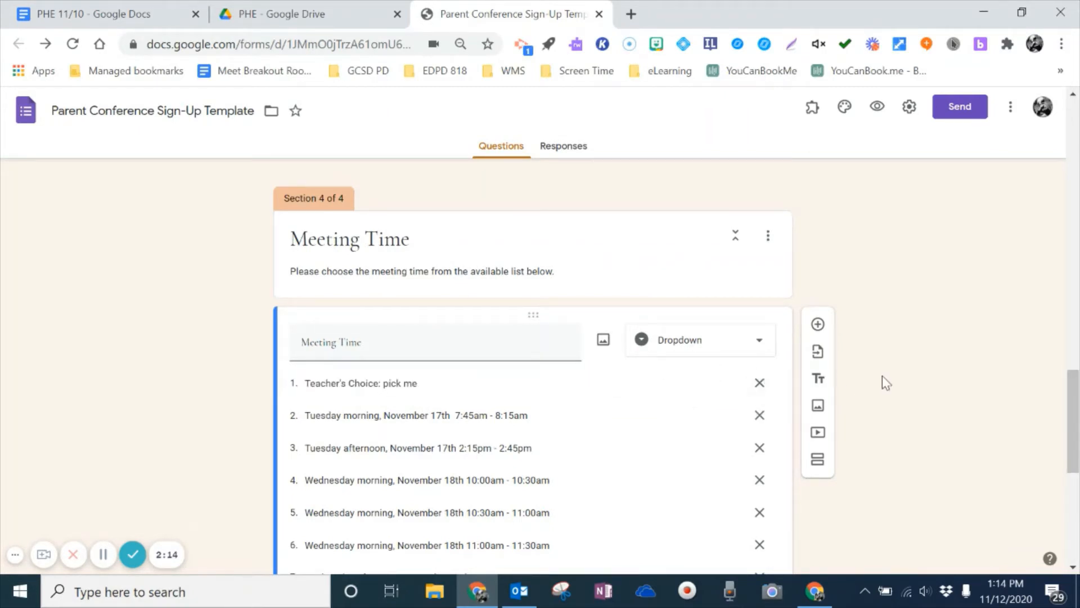
scroll("down", 3)
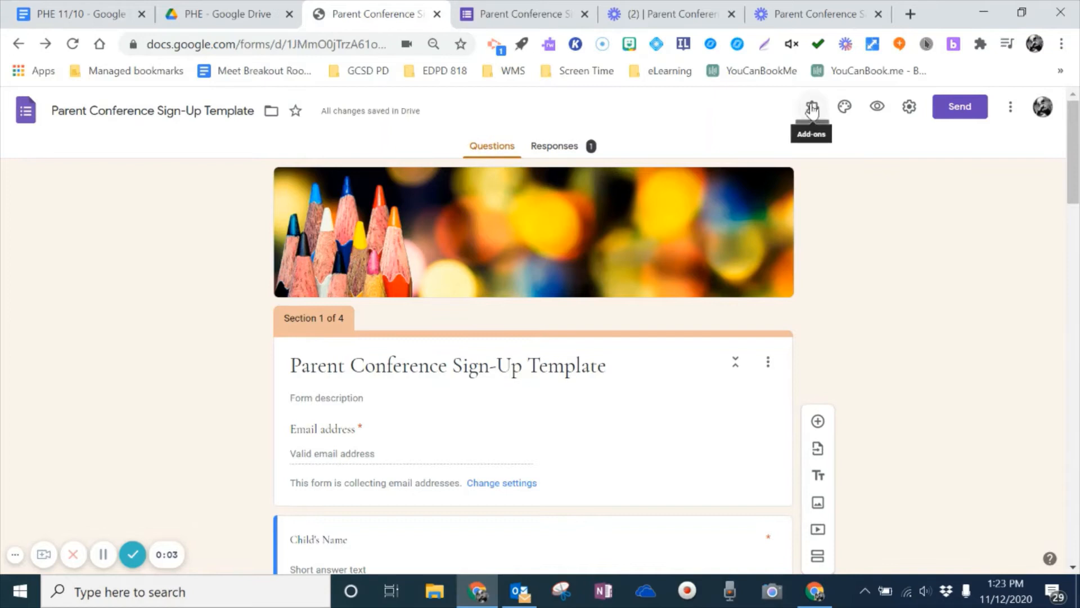
left_click(811, 105)
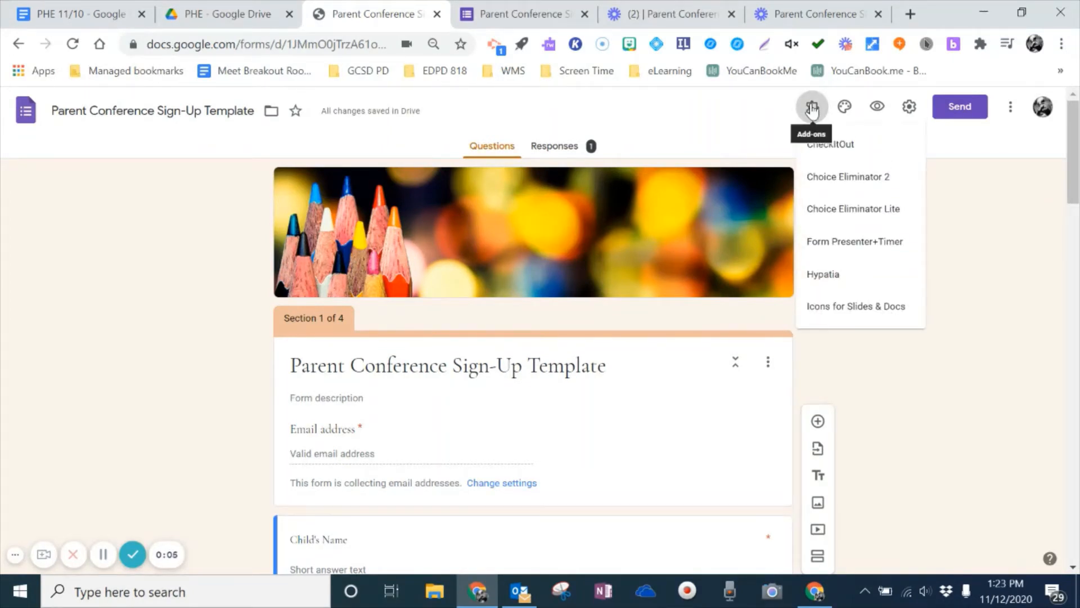
mouse_move(833, 238)
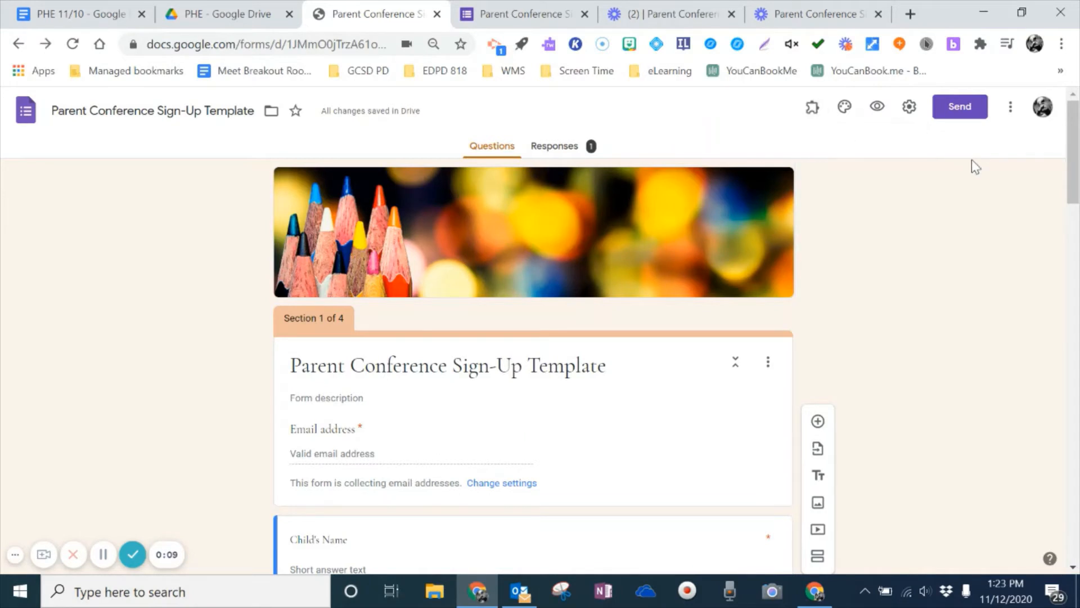
mouse_move(1010, 106)
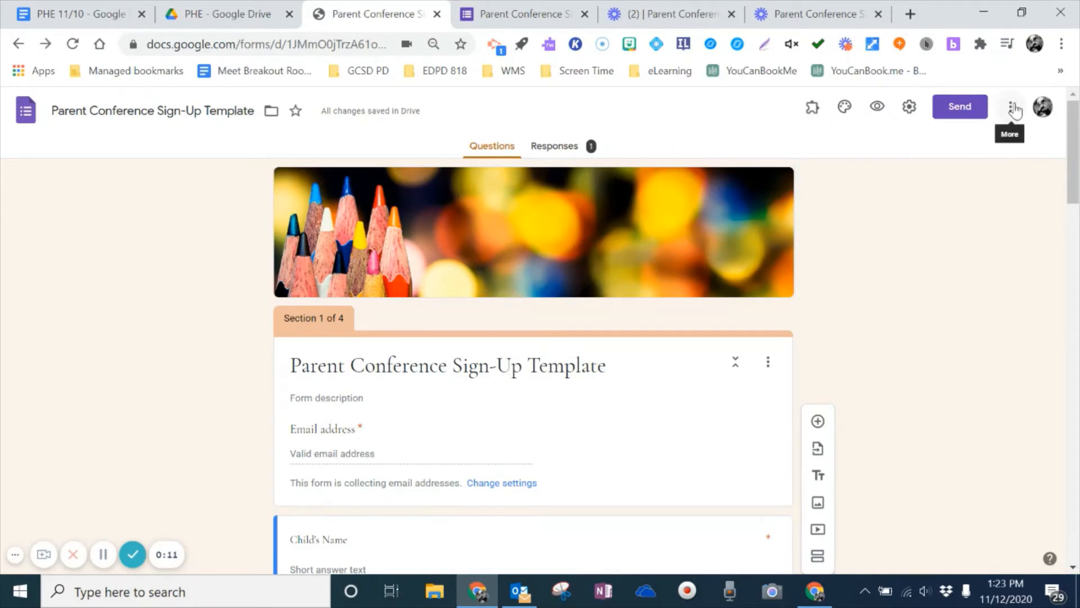
Search the add-on marketplace for 'choic', confirm Choice Eliminator Lite is installed, and return to the form
left_click(1009, 106)
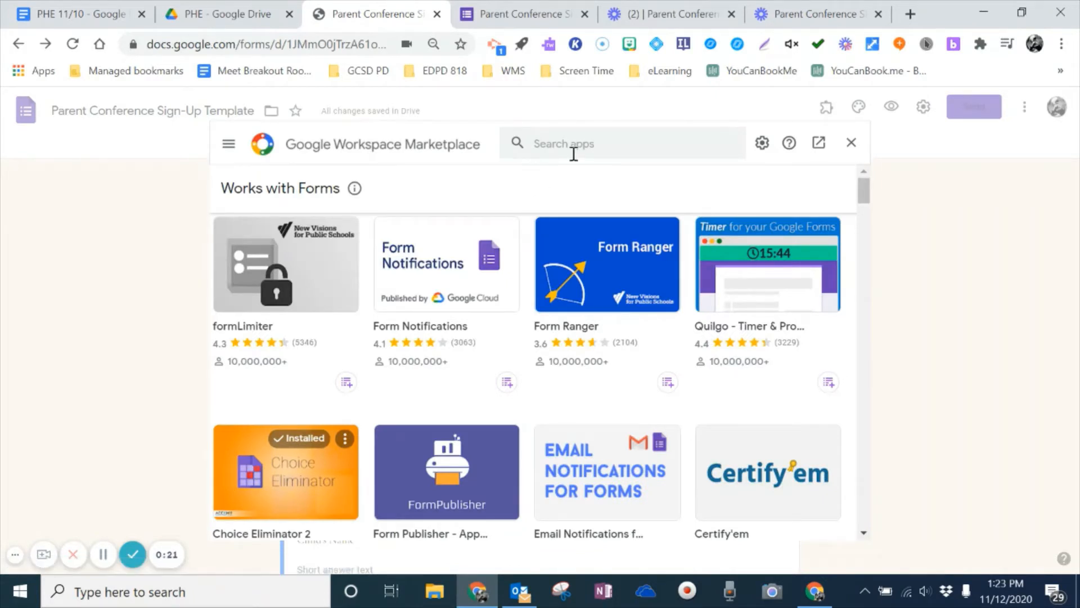
left_click(575, 144)
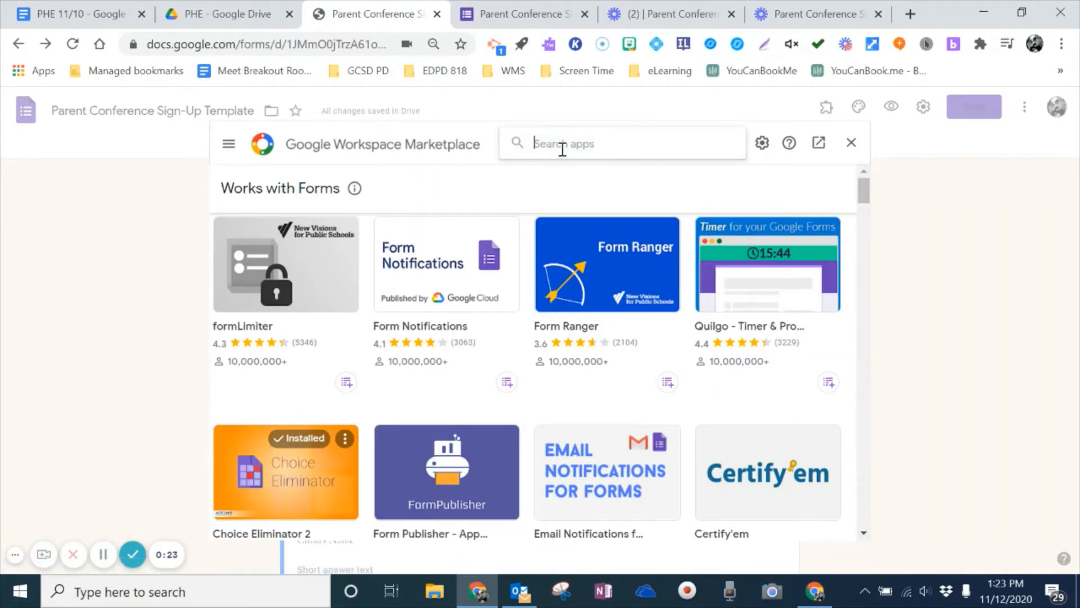
type("choic")
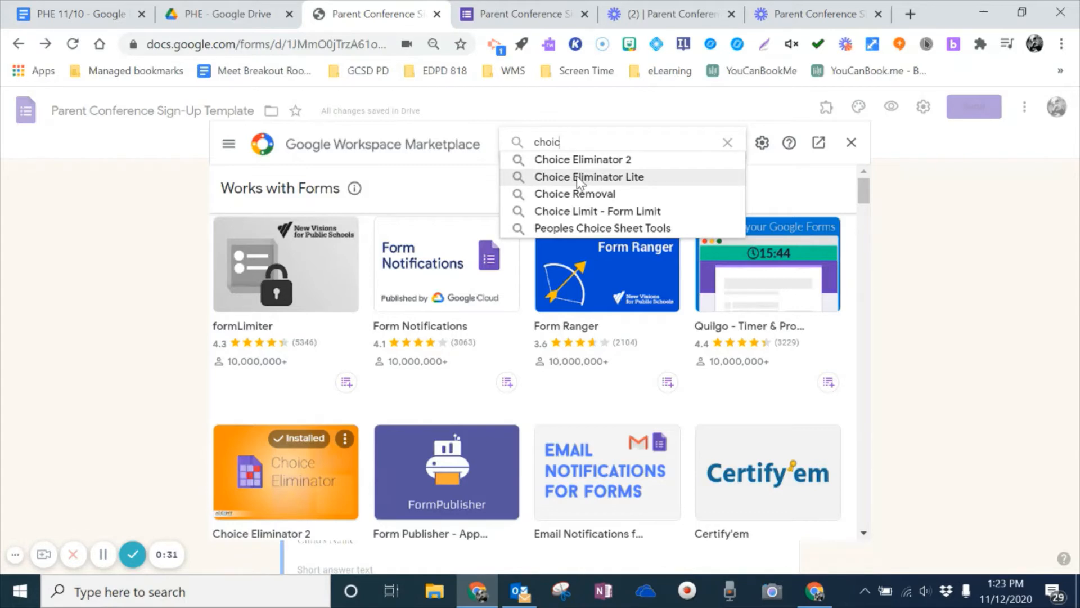
left_click(588, 177)
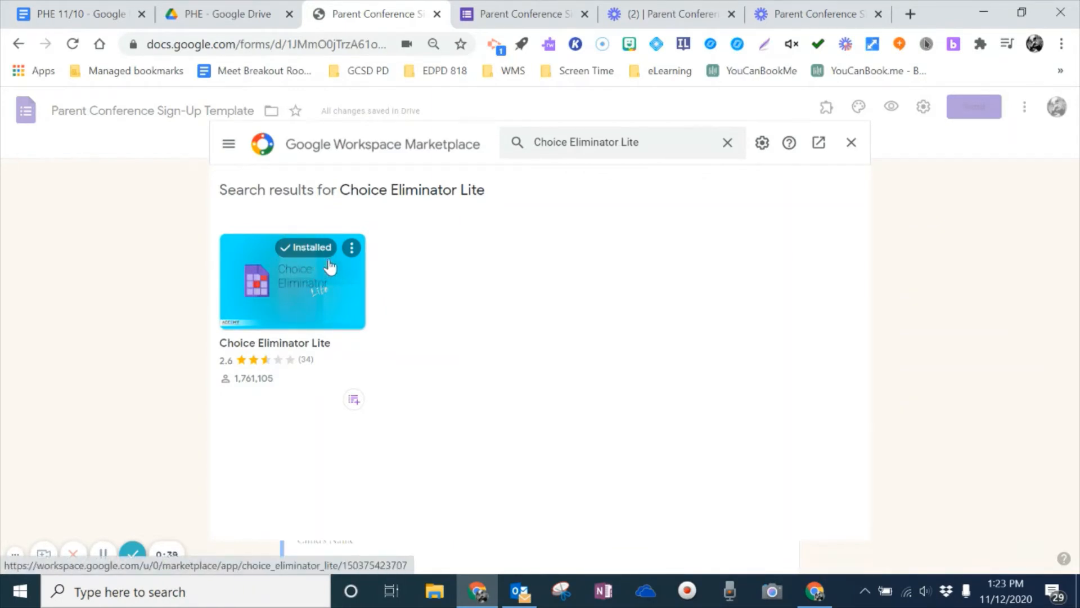
mouse_move(850, 143)
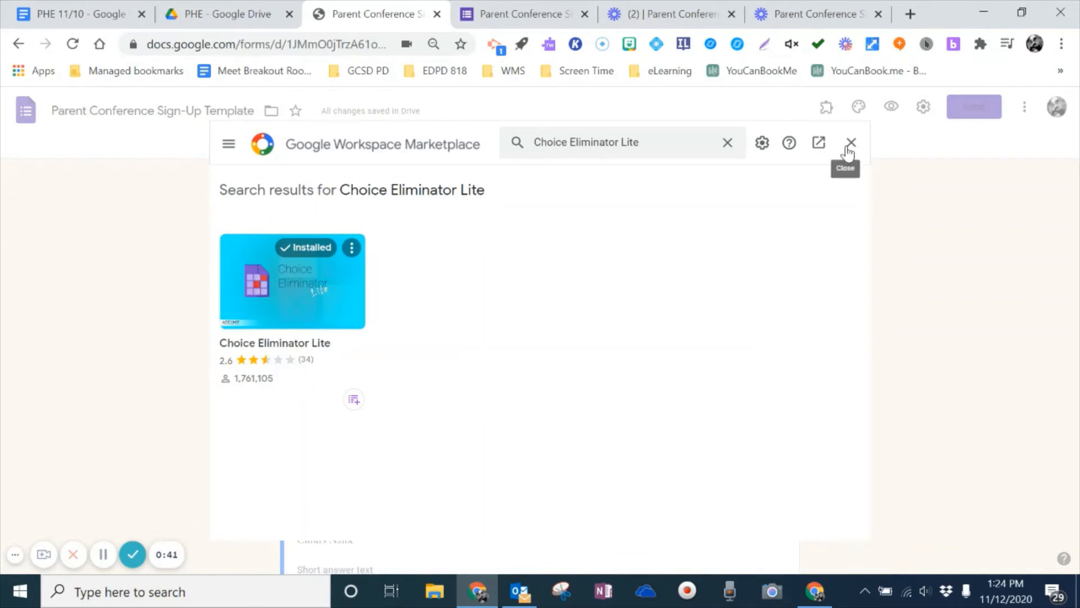
left_click(851, 143)
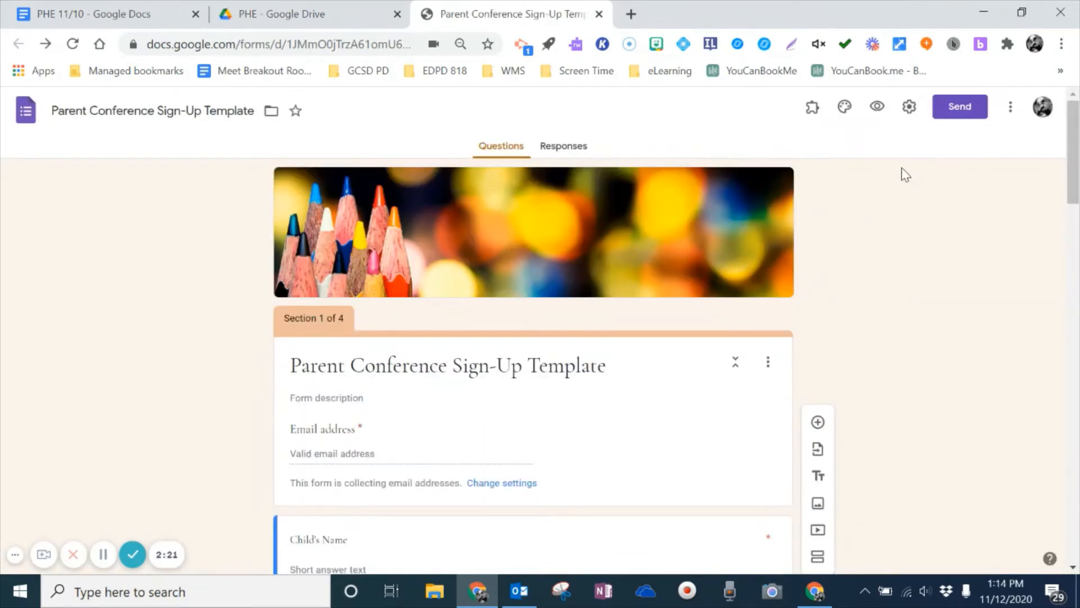
Launch Choice Eliminator Lite's Configure panel from the installed add-ons list
left_click(812, 105)
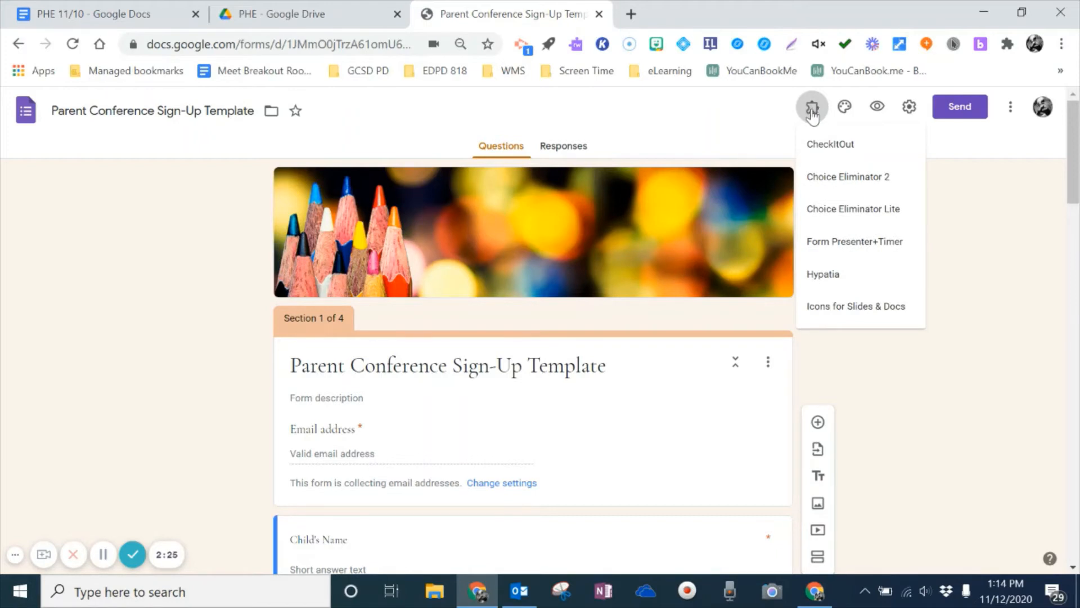
mouse_move(828, 211)
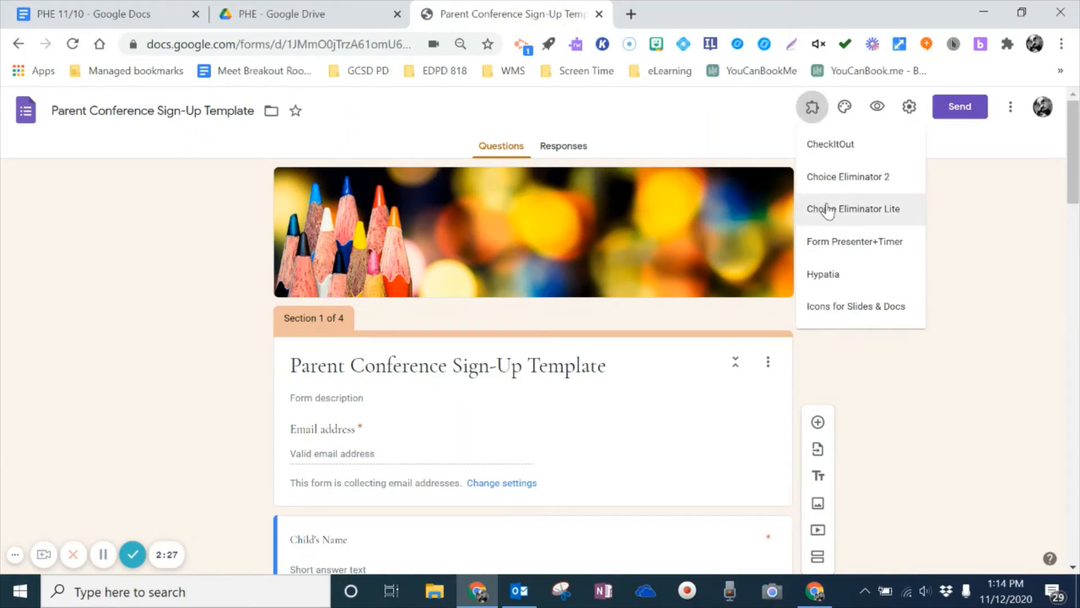
left_click(853, 209)
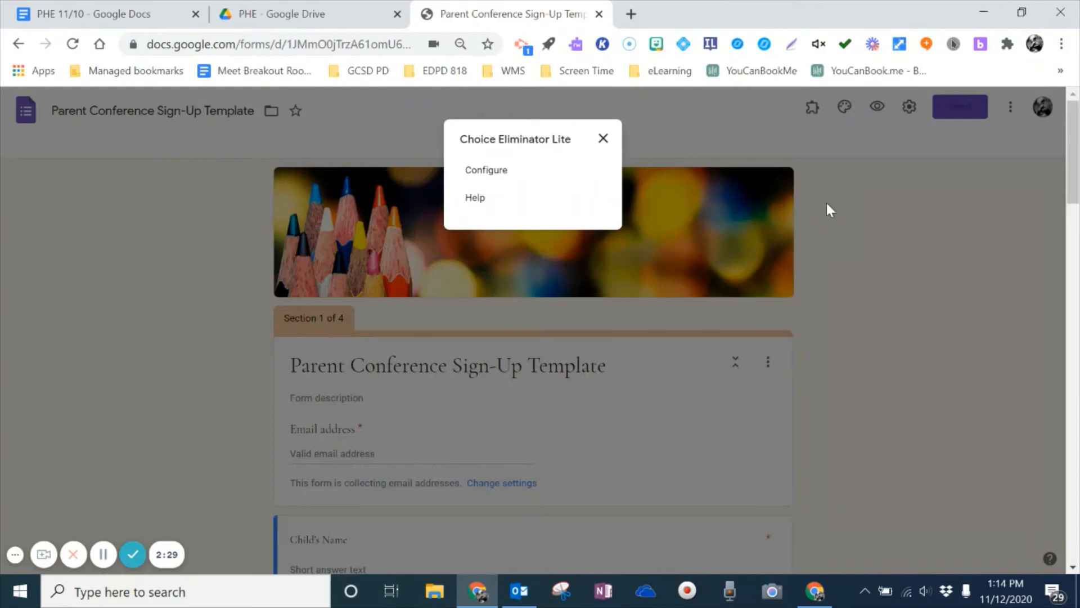
mouse_move(495, 174)
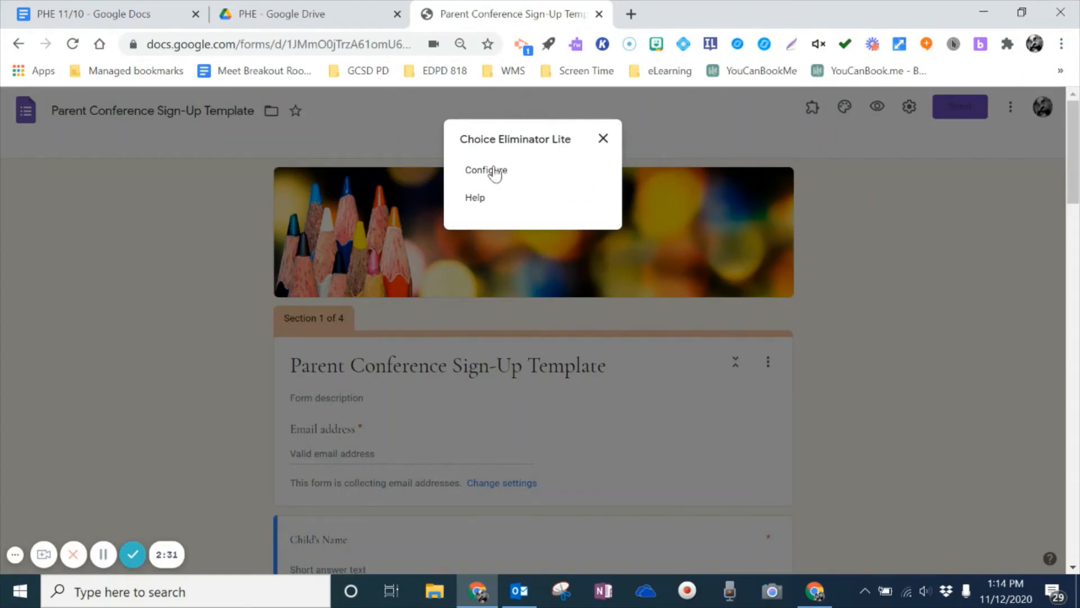
mouse_move(498, 195)
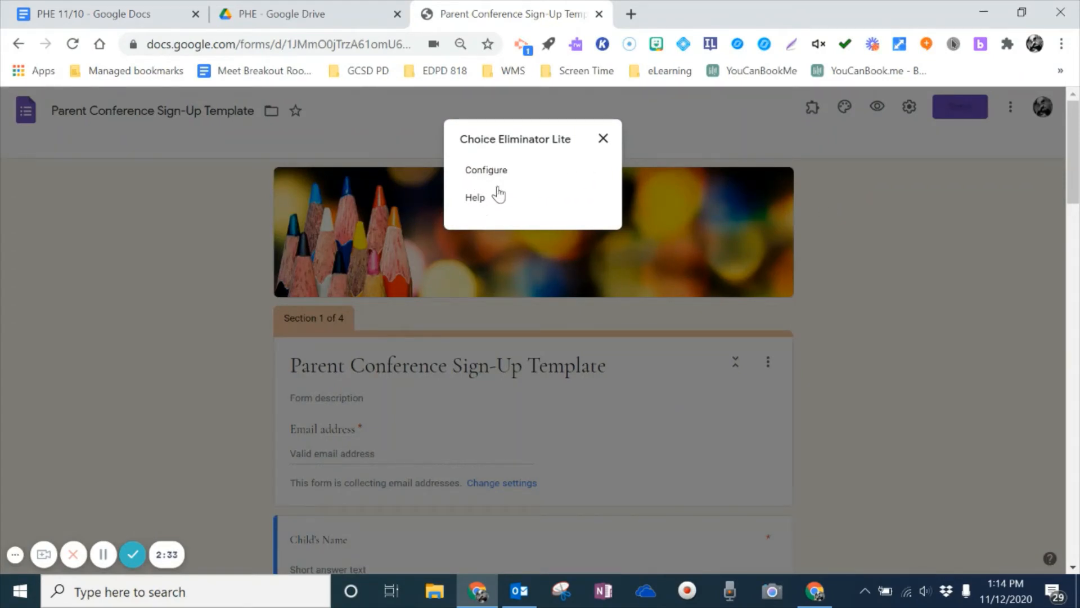
mouse_move(495, 180)
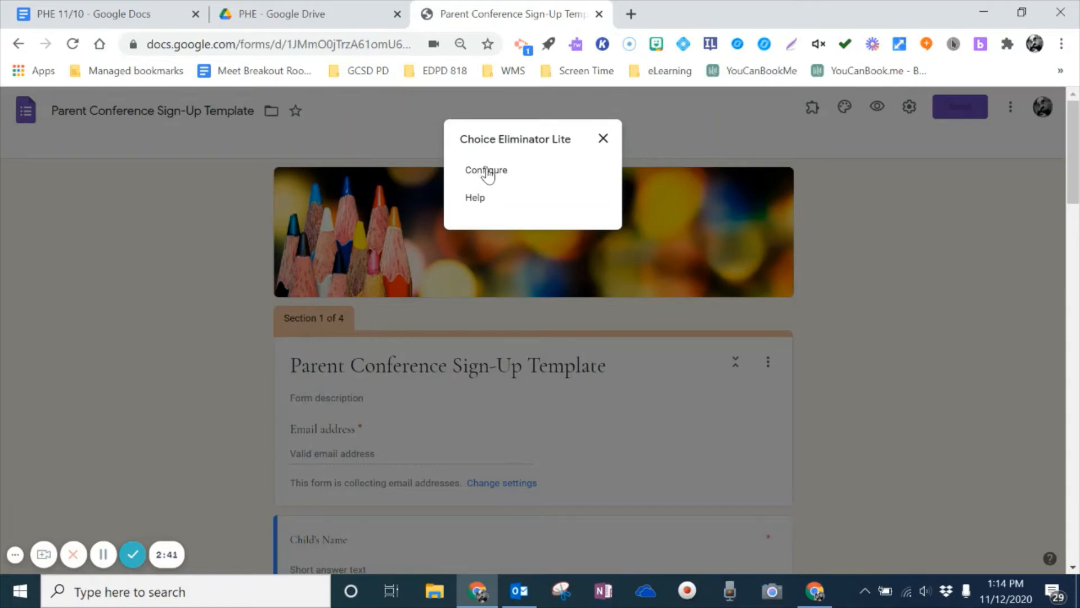
left_click(486, 170)
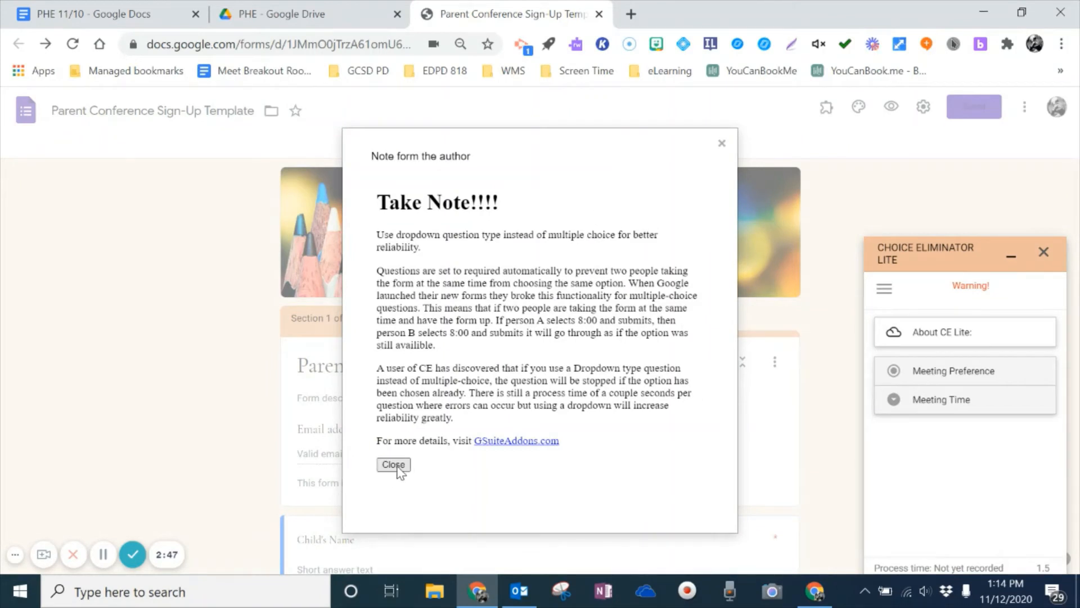
Dismiss the author's note and turn on Eliminate Choices for the Meeting Time question
left_click(394, 465)
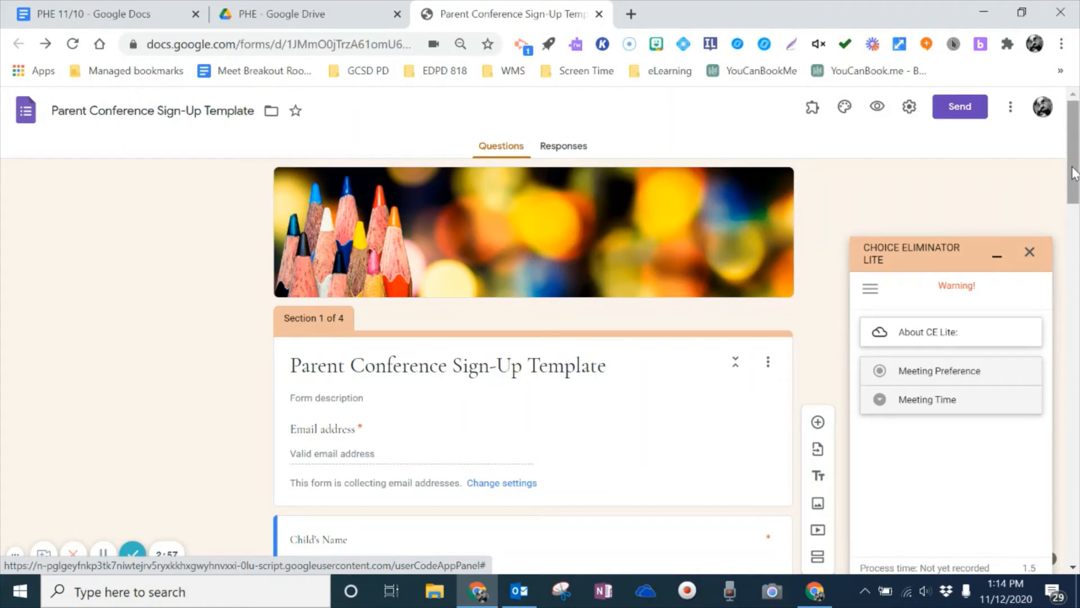
scroll("down", 3)
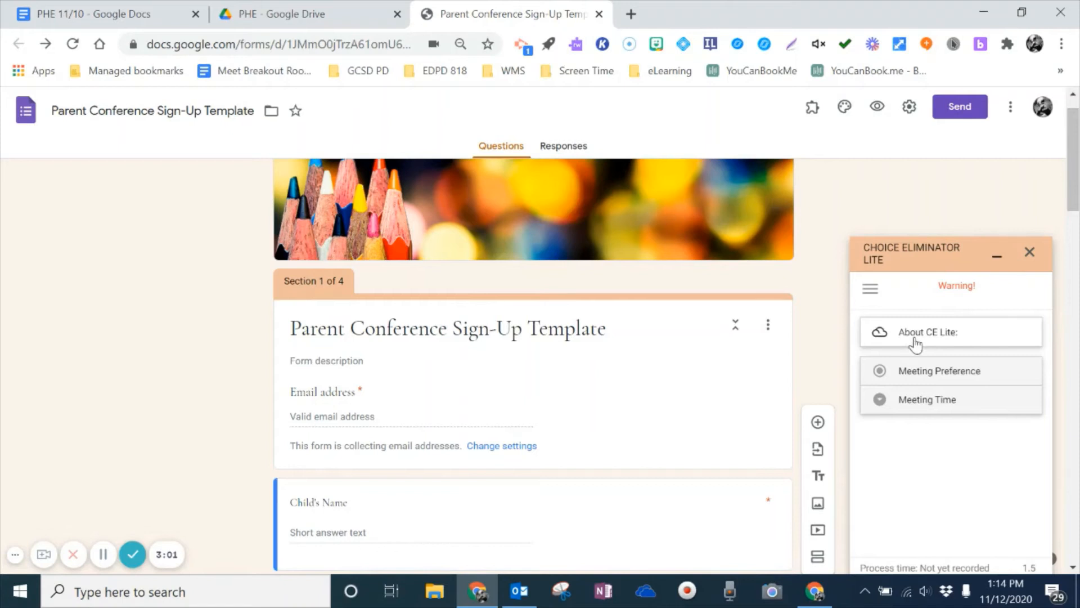
mouse_move(909, 404)
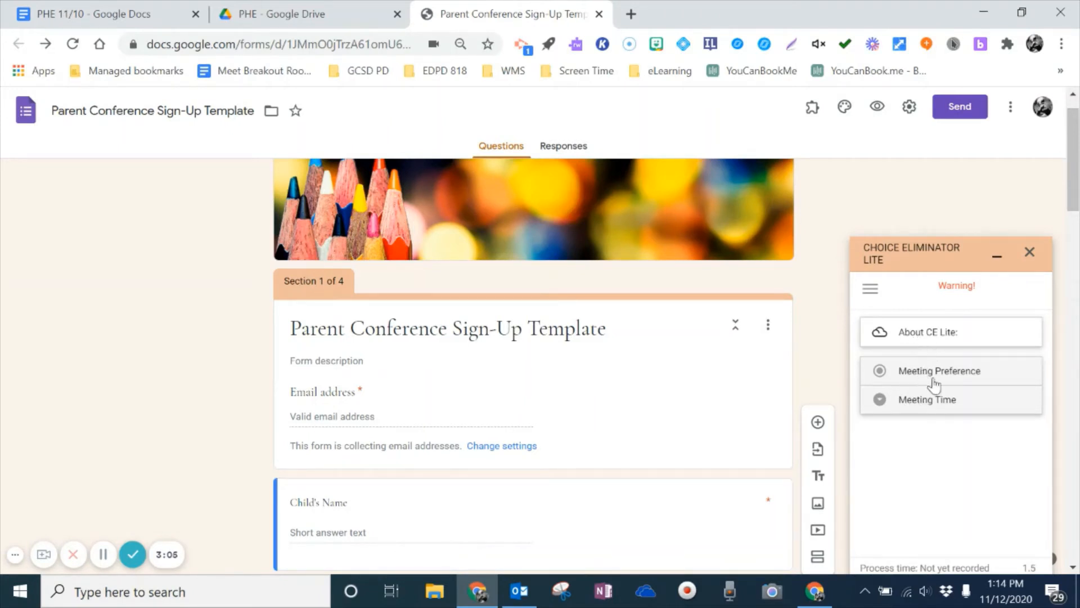
mouse_move(924, 378)
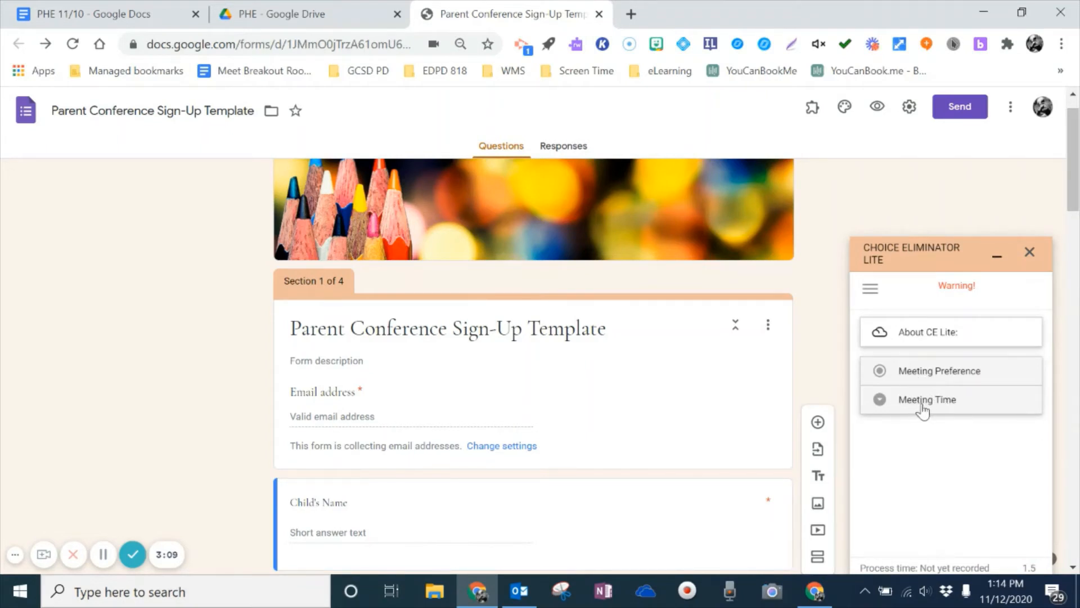
mouse_move(929, 407)
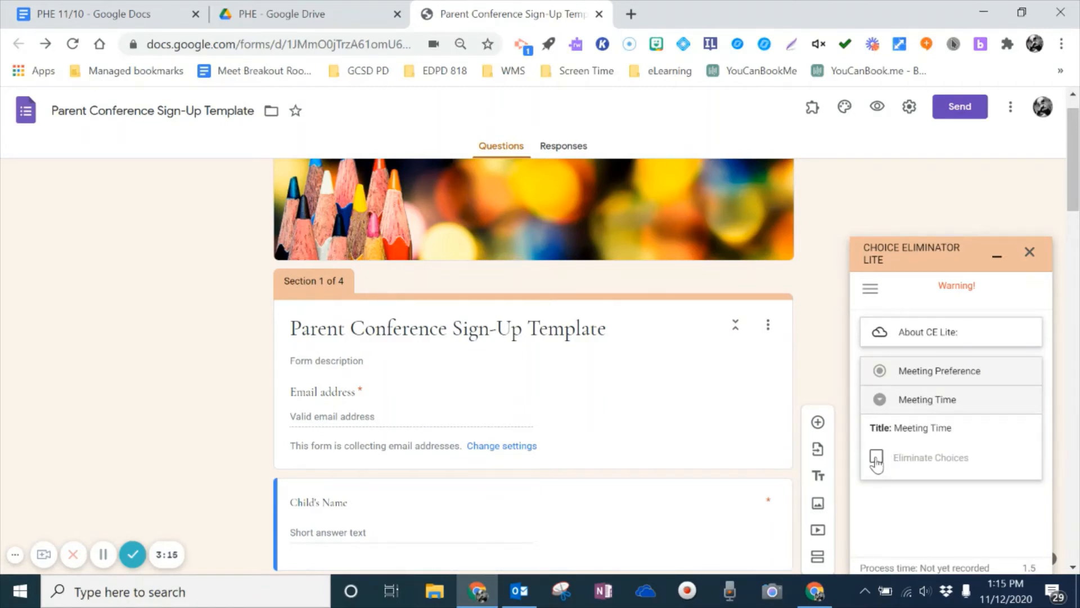
left_click(877, 458)
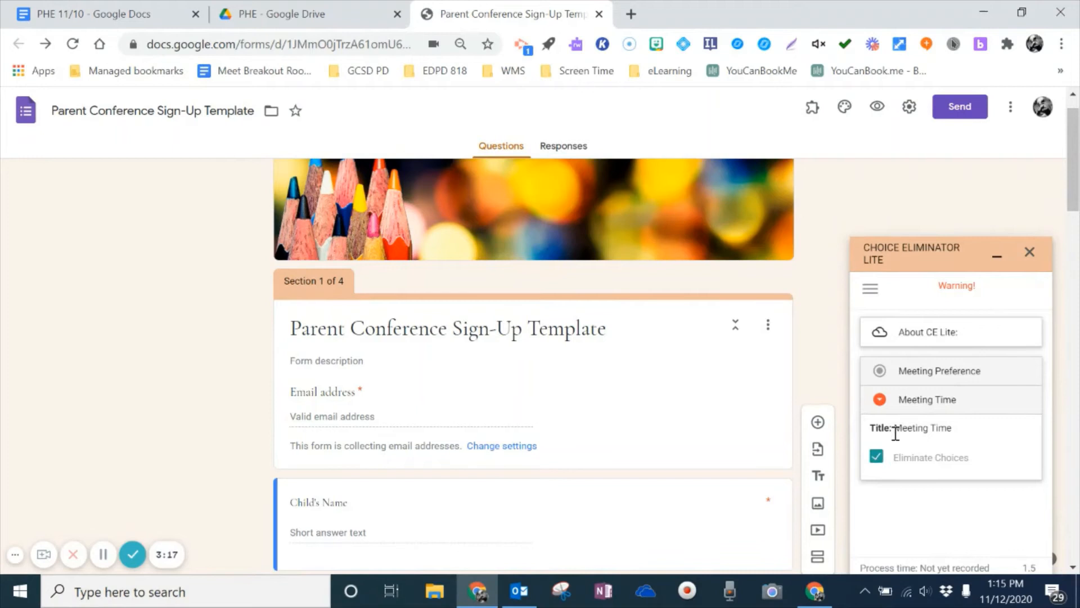
mouse_move(882, 413)
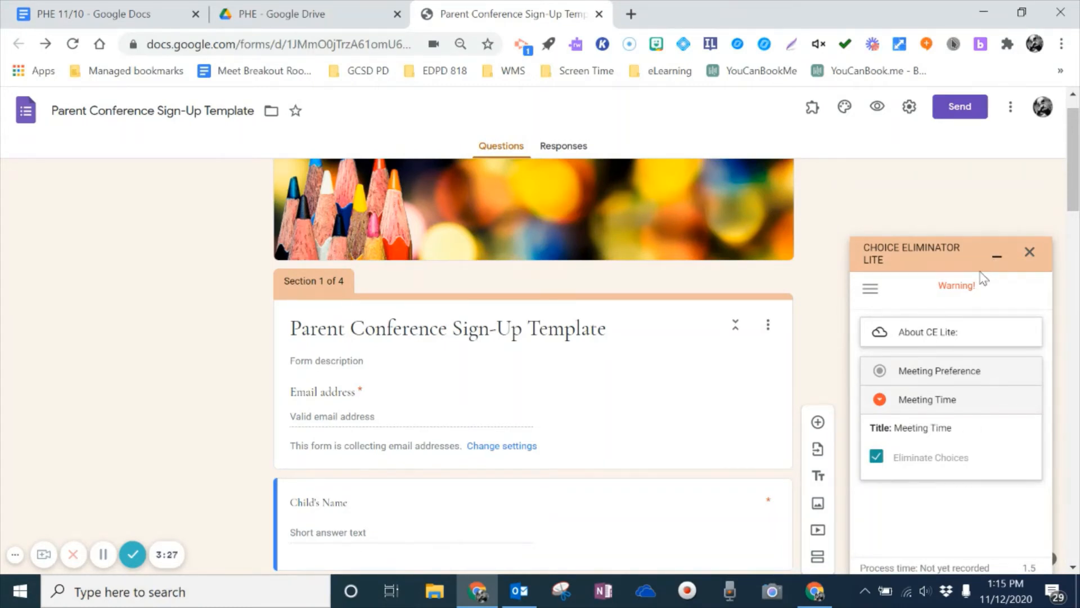
mouse_move(999, 259)
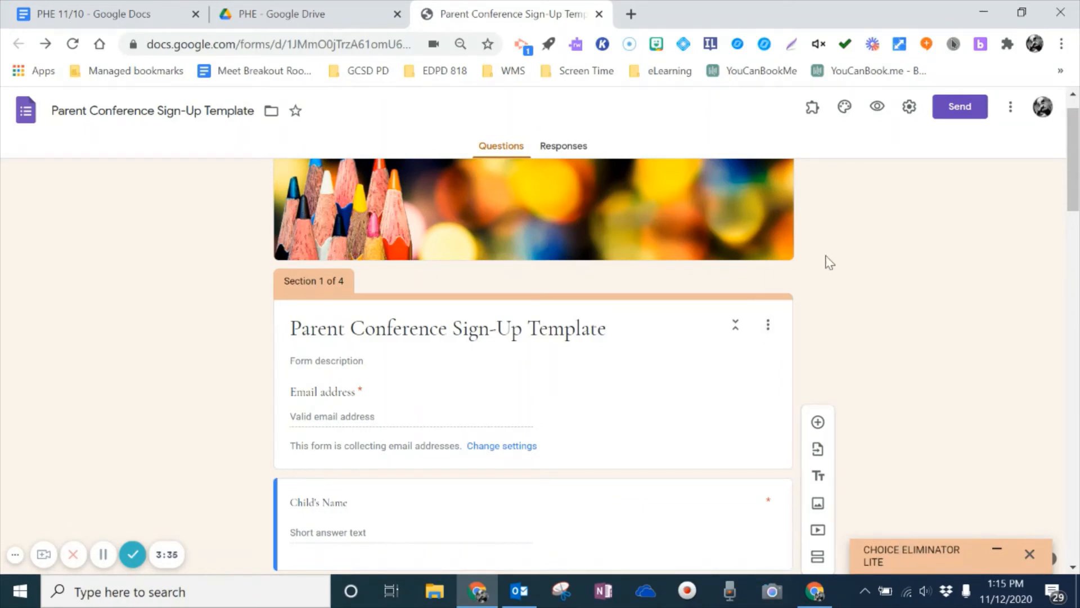
mouse_move(886, 176)
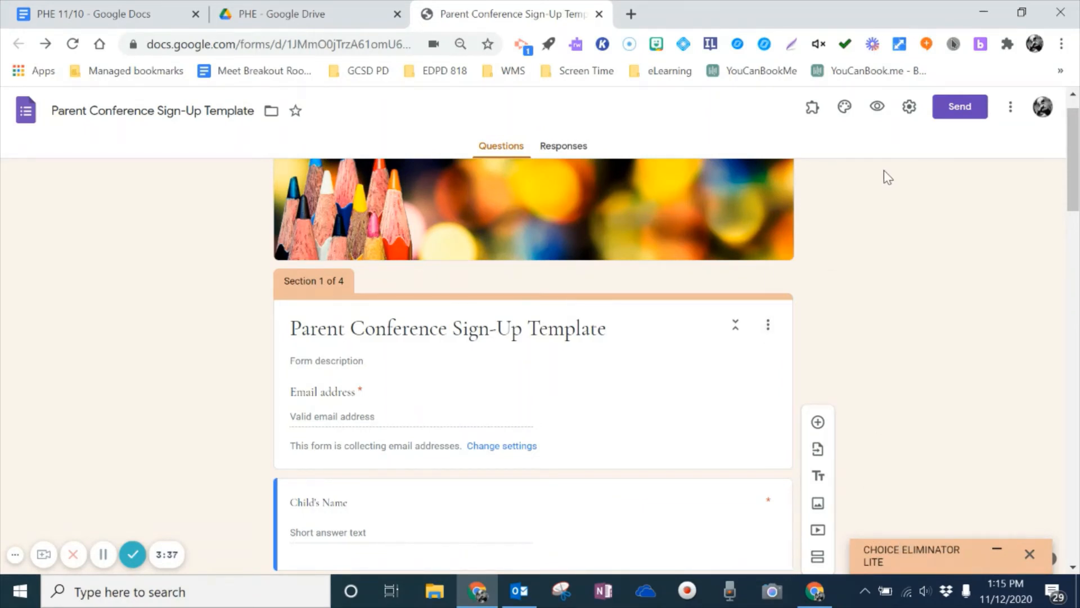
mouse_move(875, 105)
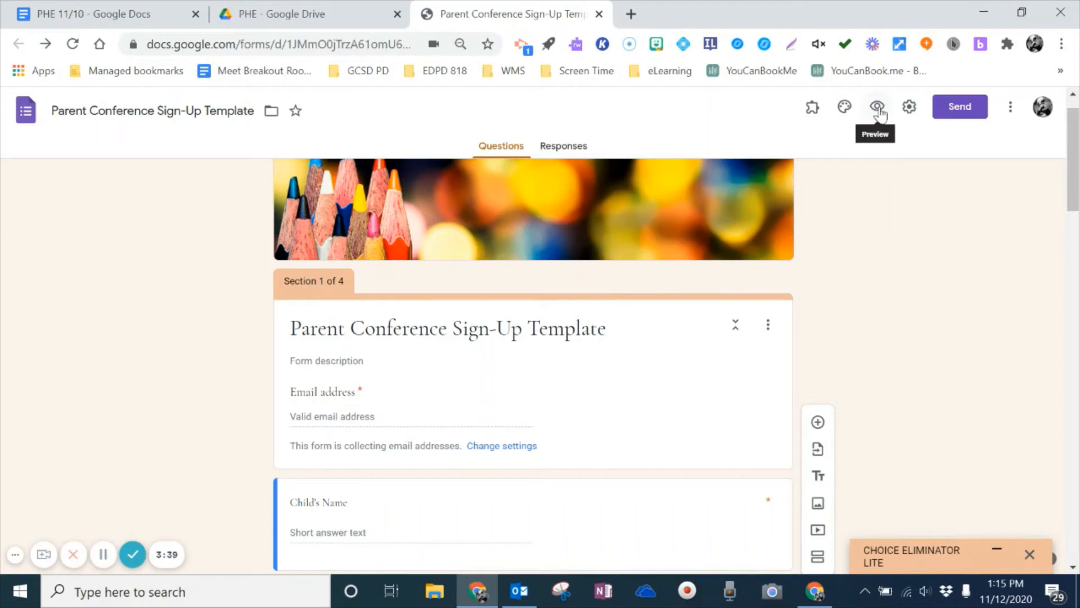
Open the form's live preview as respondents see it
left_click(874, 106)
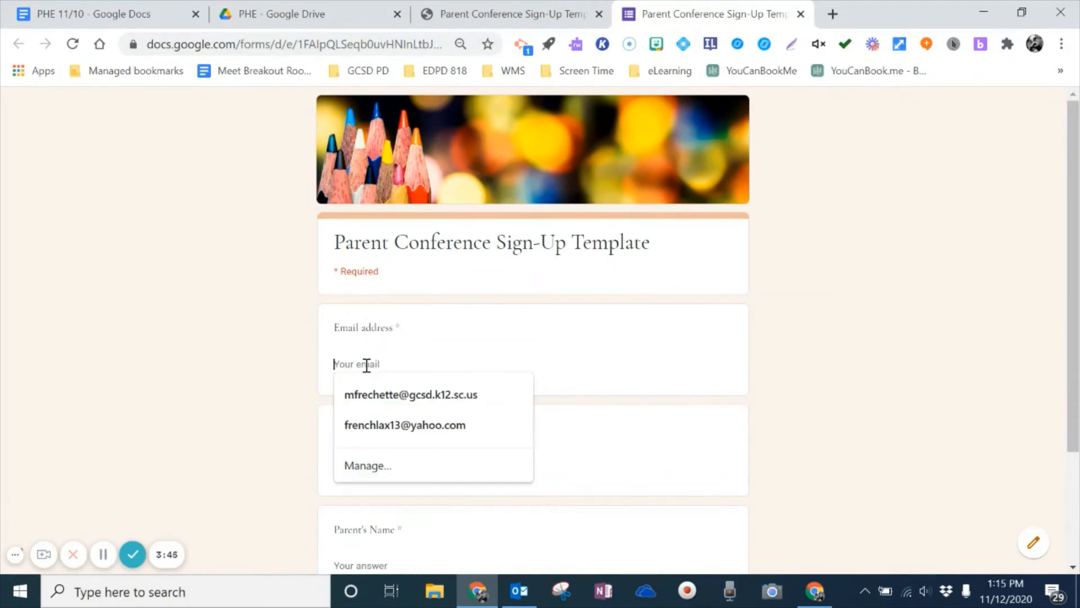
Fill the suggested email, child's name 'Graham' and parent's name 'Marc', and continue to the next page
left_click(411, 395)
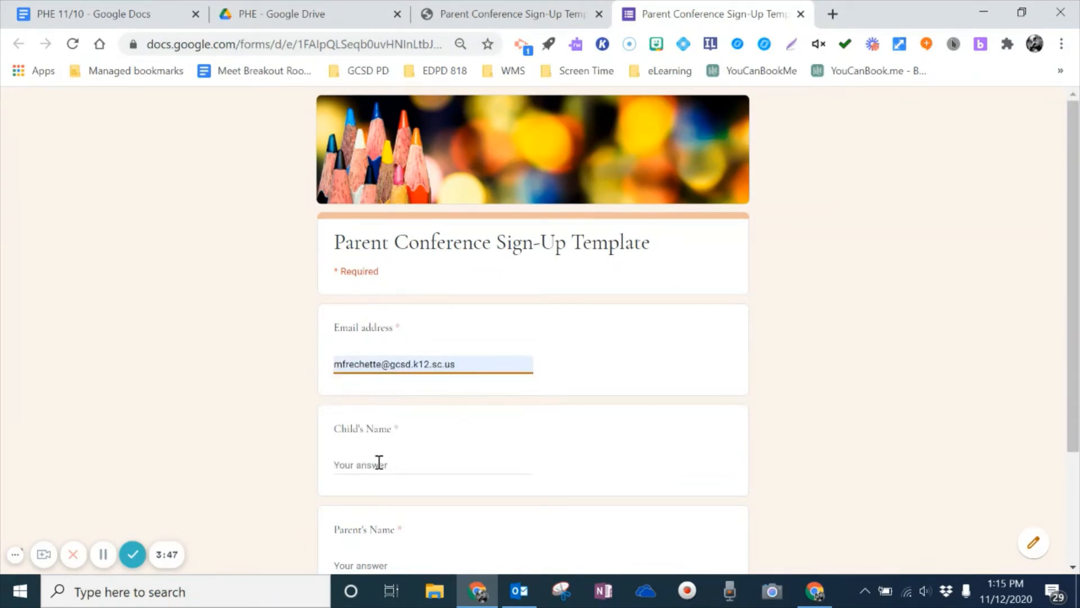
left_click(432, 466)
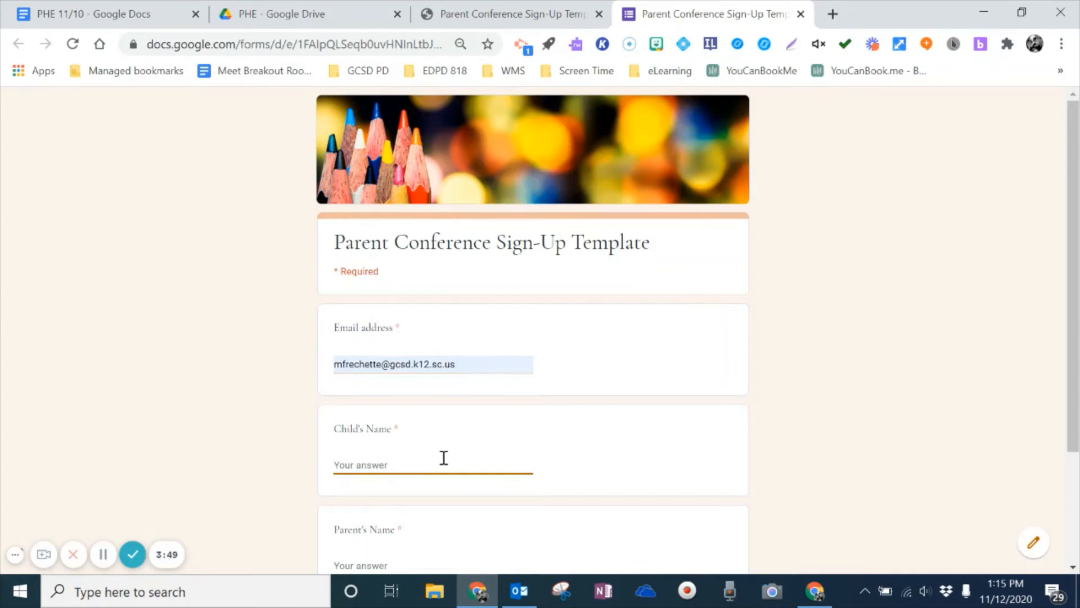
type("Graham")
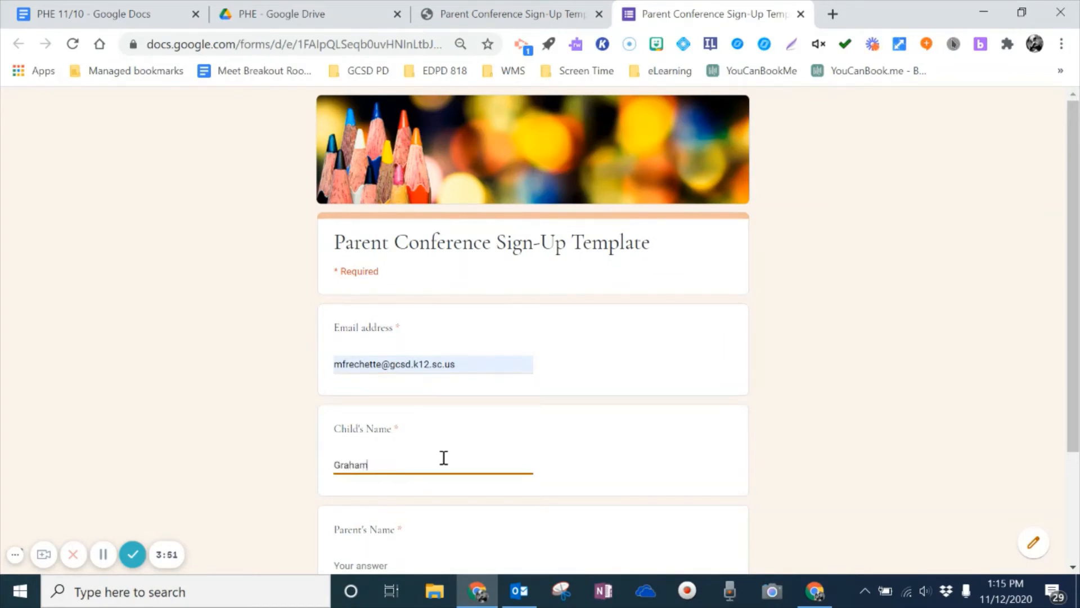
scroll("down", 3)
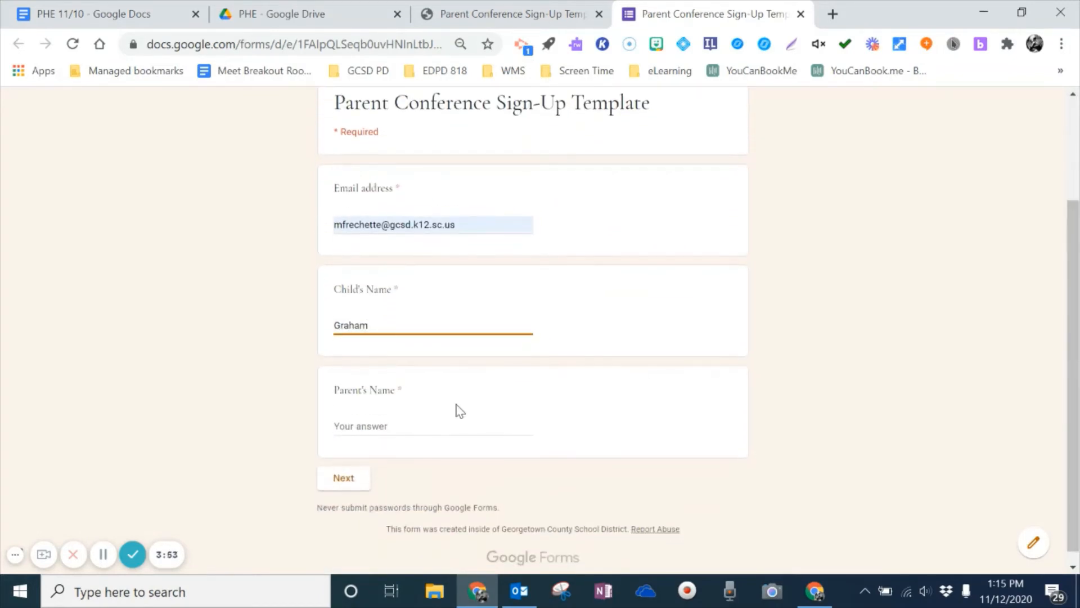
type("M")
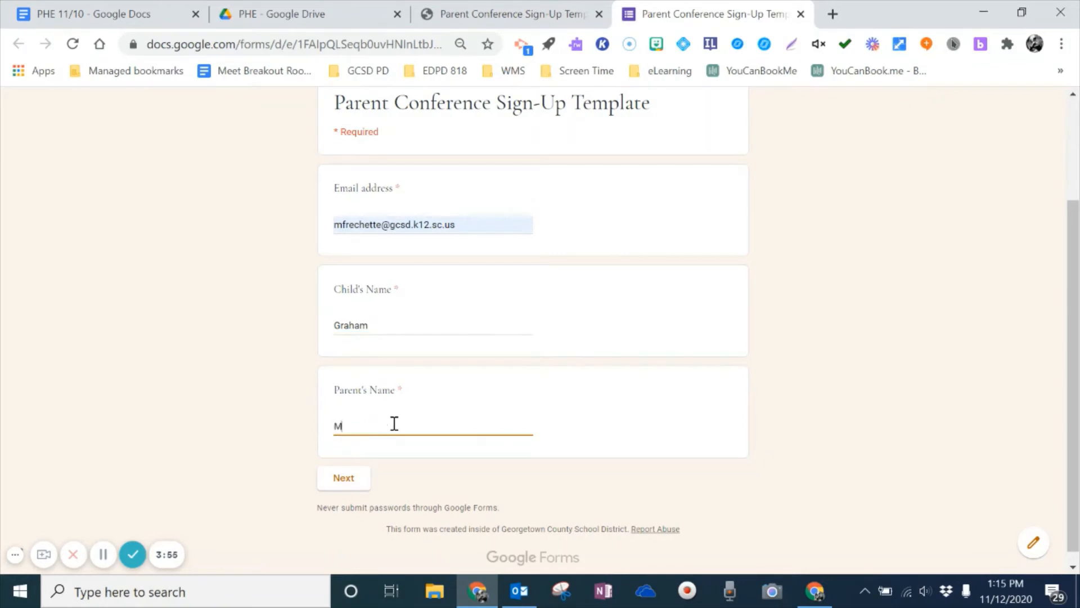
type("arc")
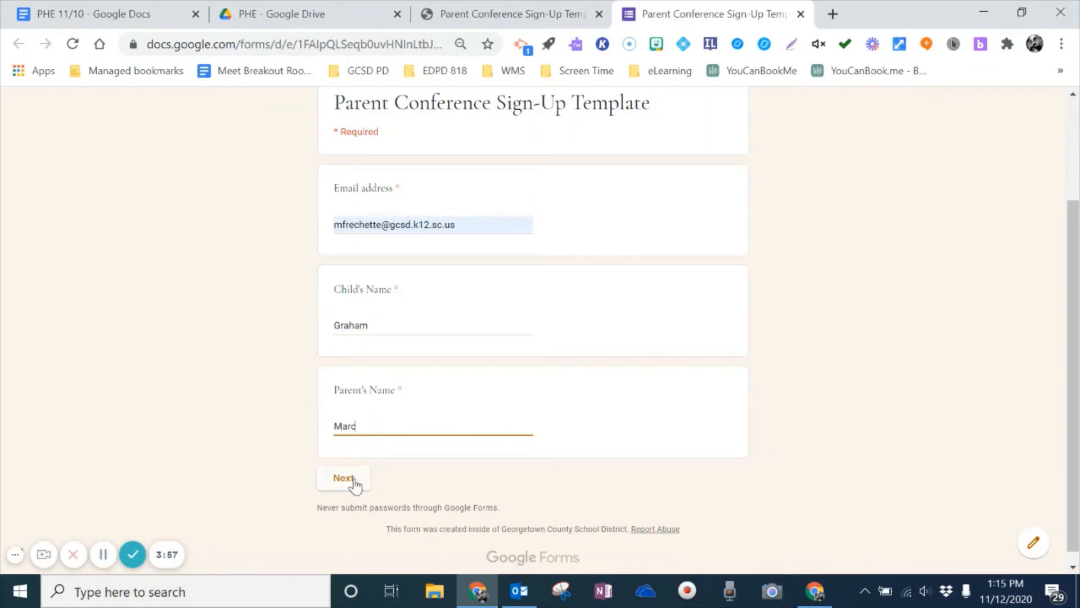
left_click(344, 477)
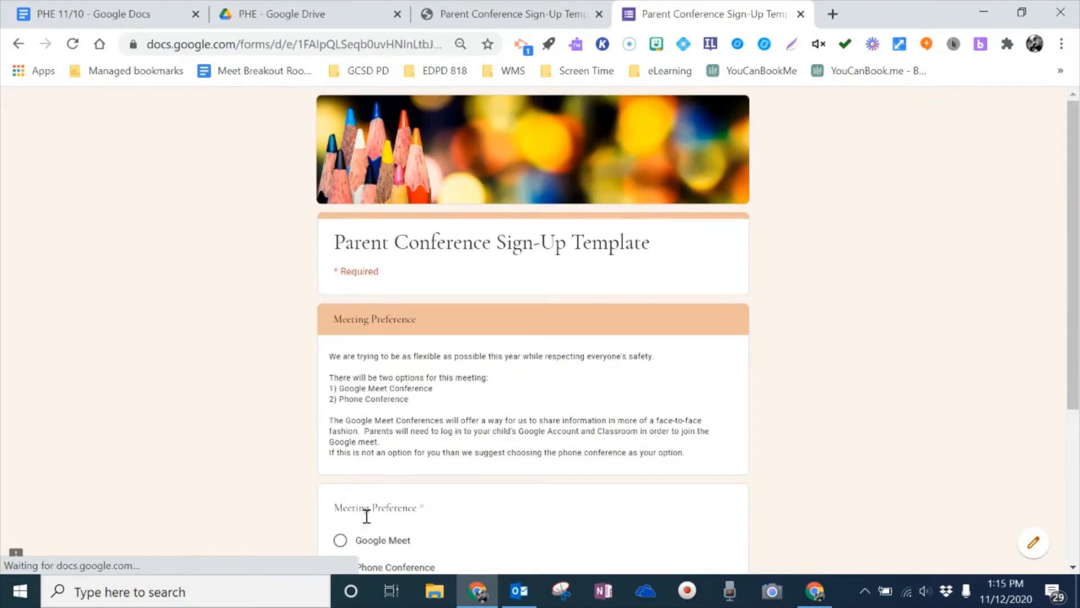
Choose Google Meet as the meeting preference and continue to the Meeting Time page
left_click(340, 540)
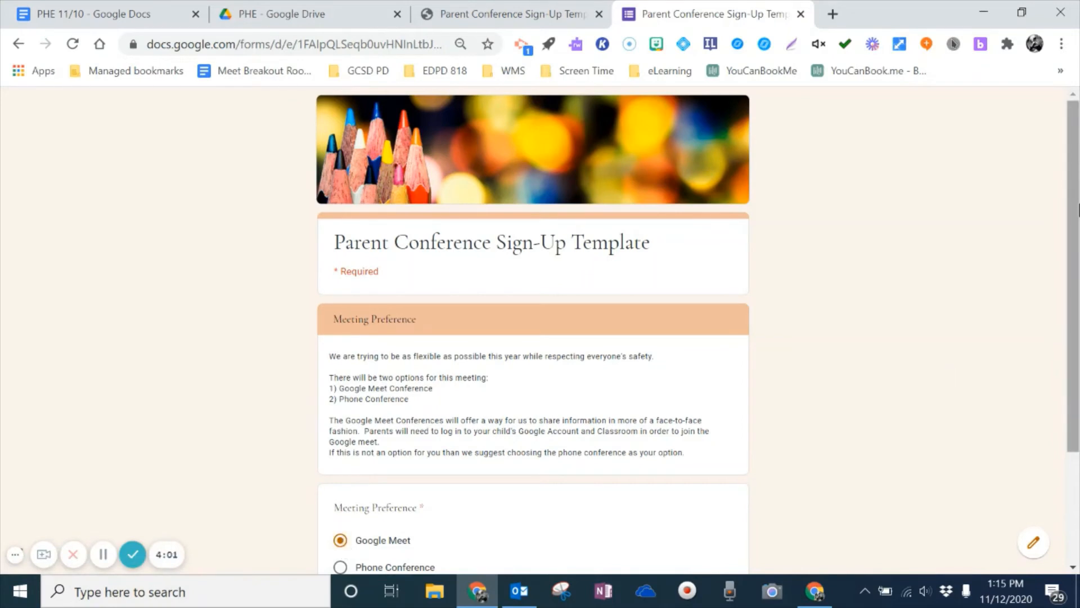
scroll("down", 3)
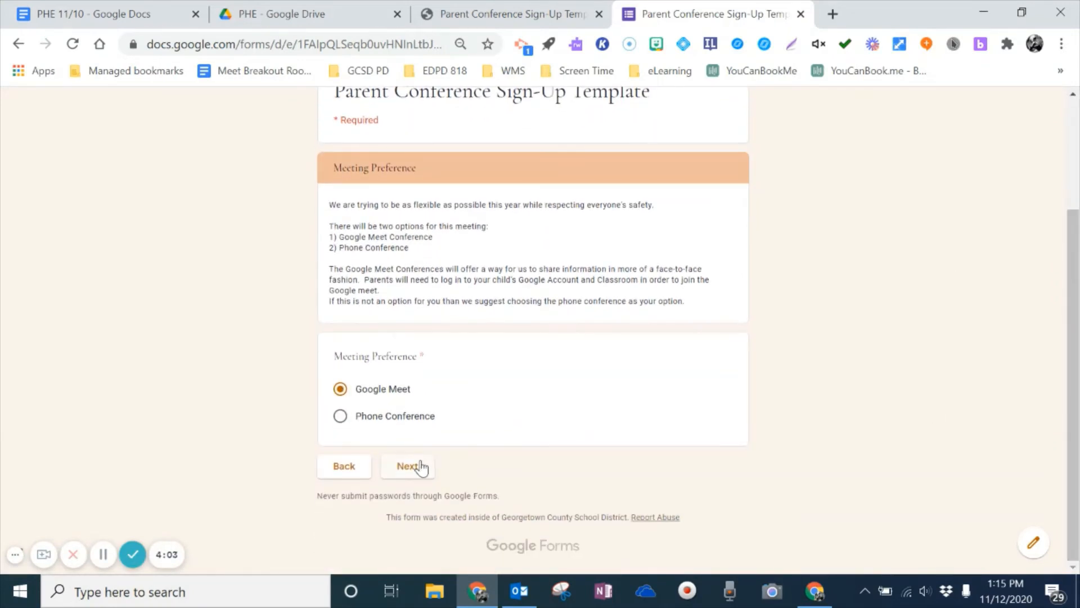
left_click(407, 466)
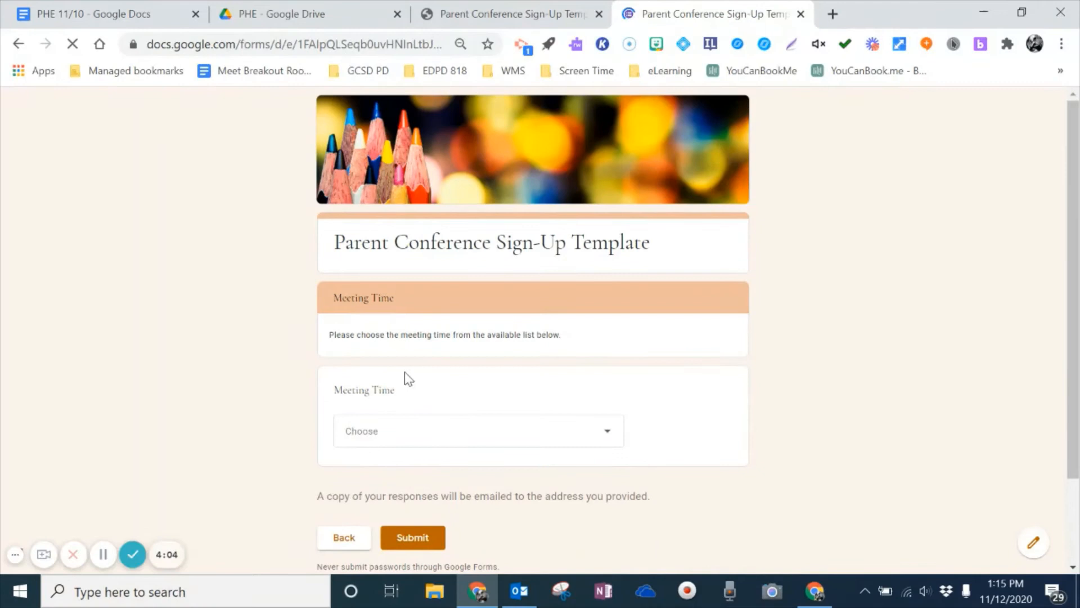
Book the Tuesday afternoon, November 17th 2:15pm - 2:45pm slot and submit the sign-up
left_click(477, 430)
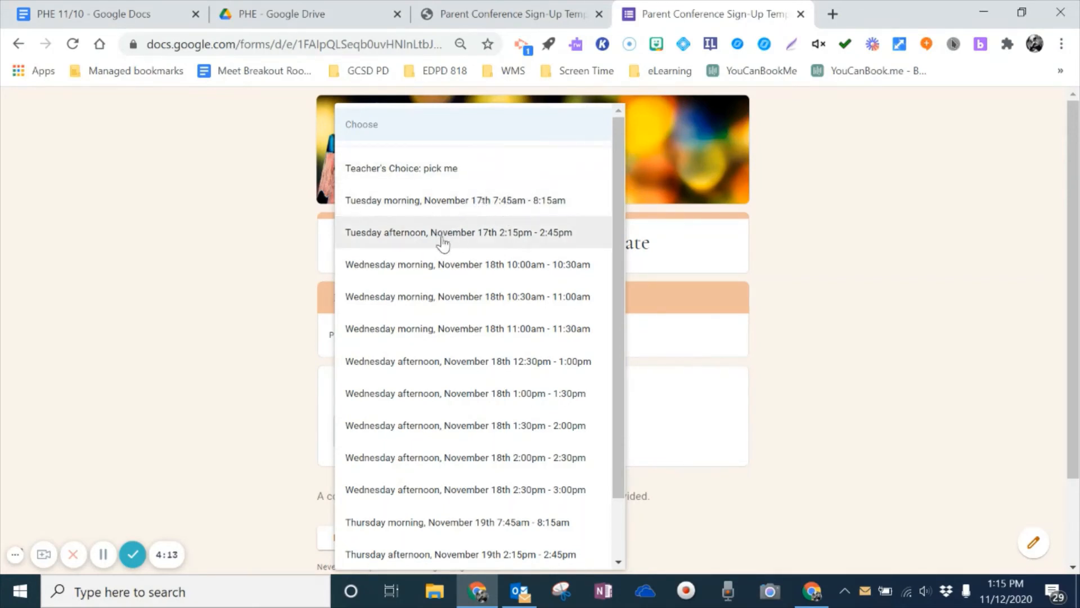
mouse_move(502, 246)
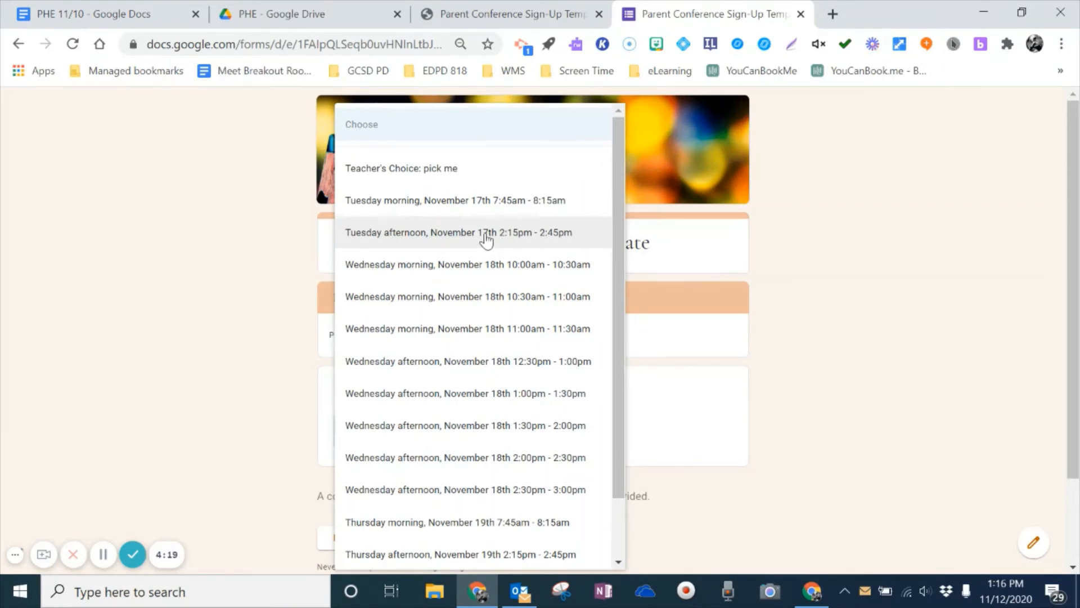
left_click(486, 231)
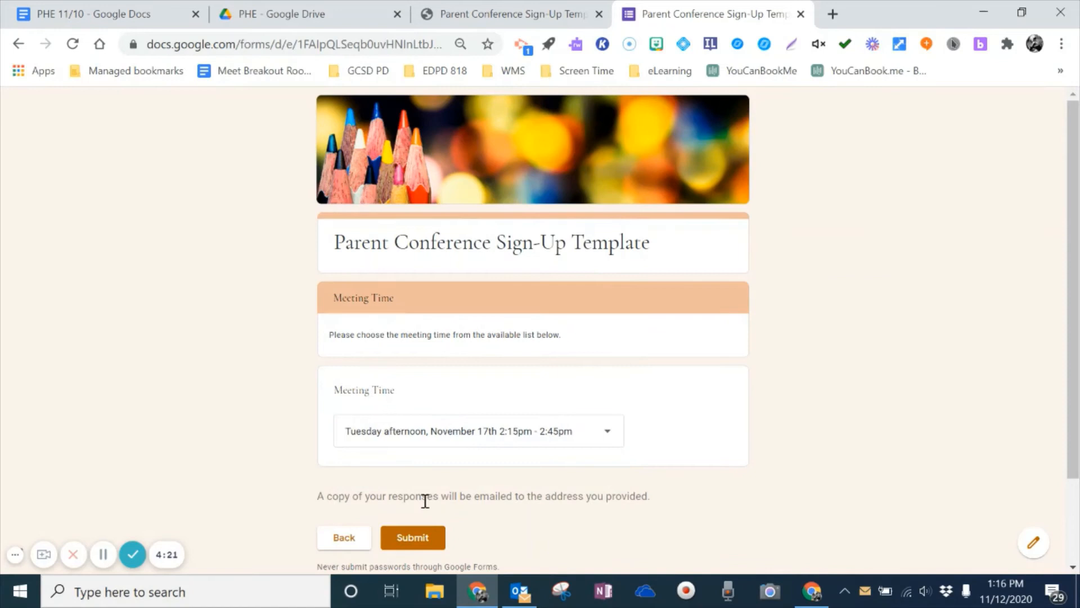
left_click(412, 537)
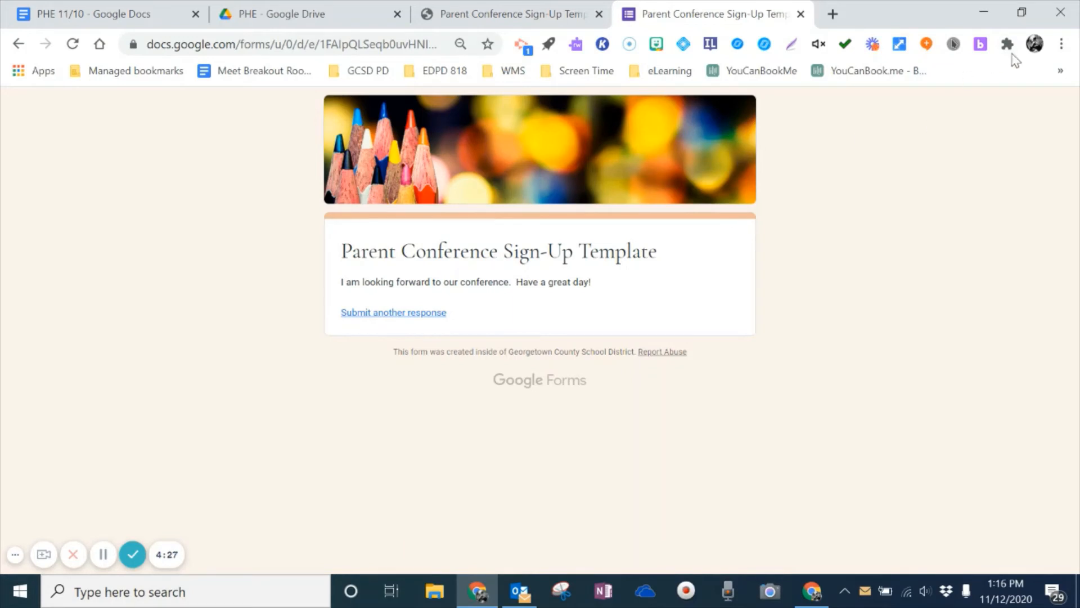
mouse_move(1036, 43)
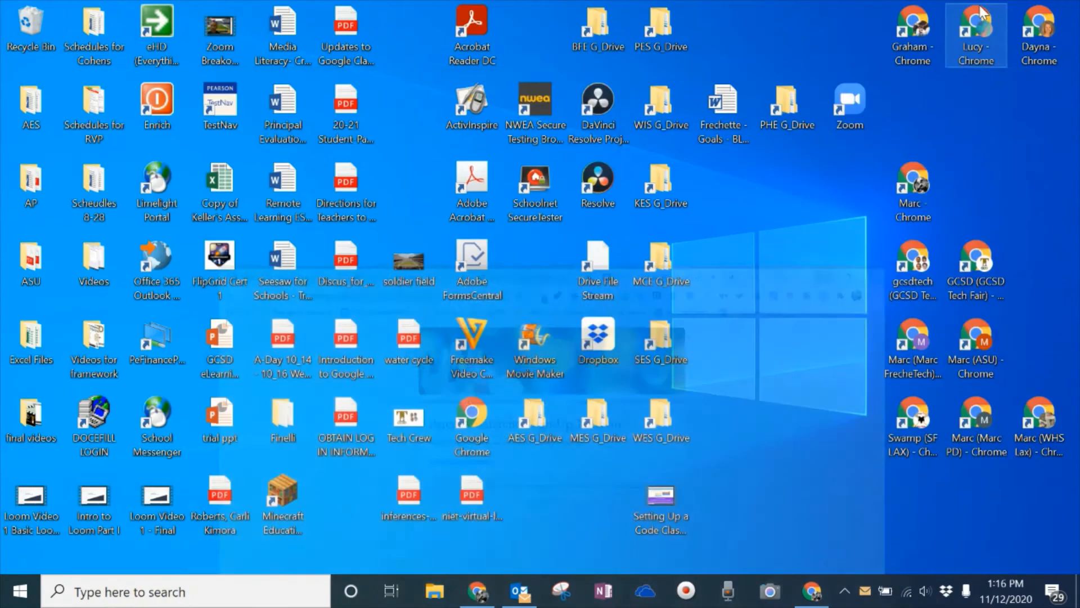
Launch Chrome from the desktop shortcut signed in as another parent
double_click(978, 23)
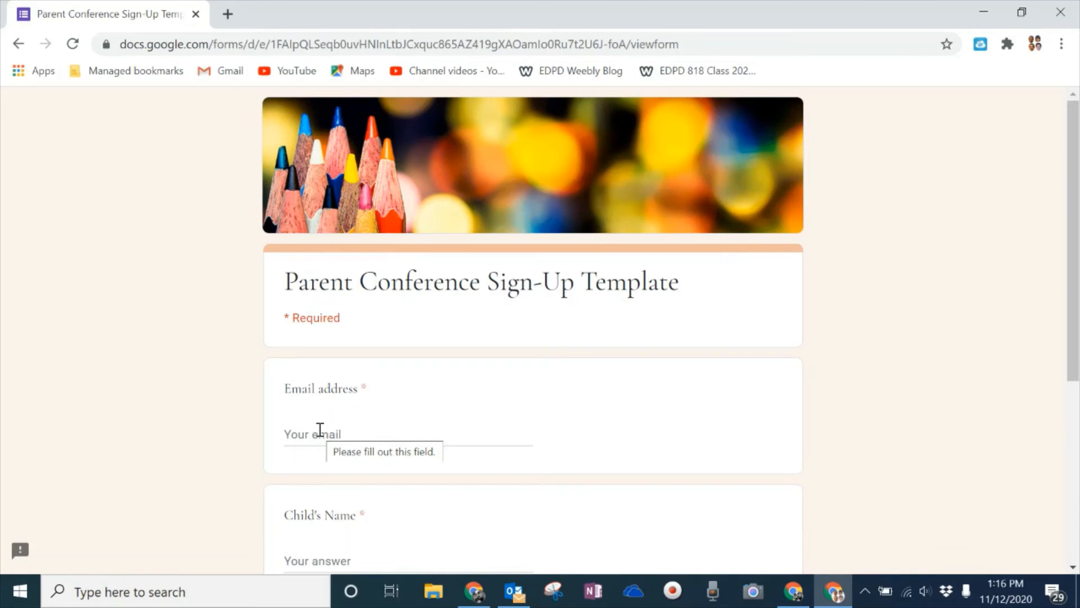
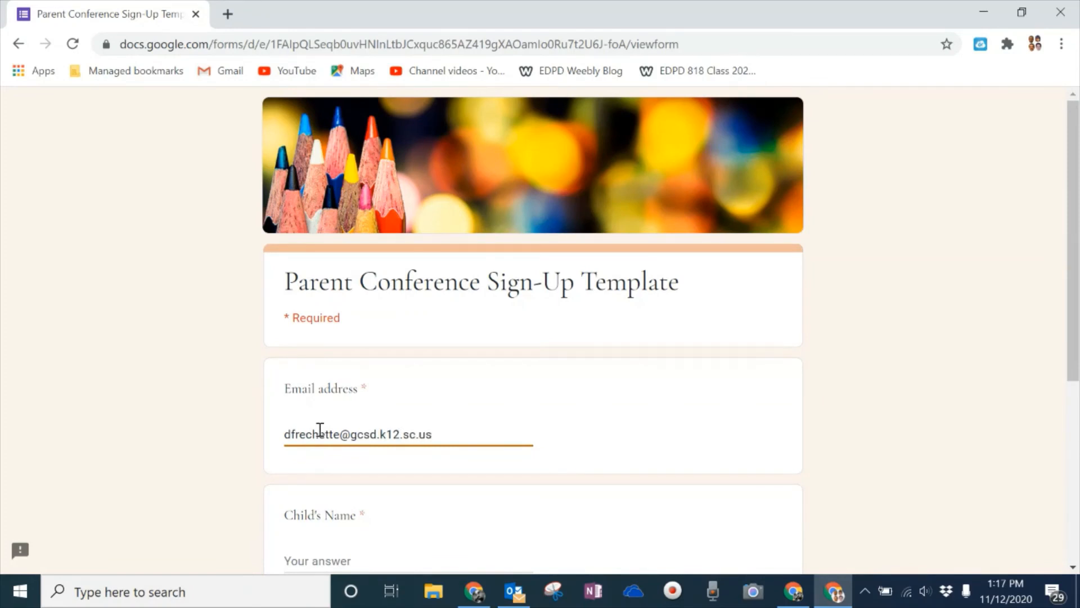
scroll("down", 3)
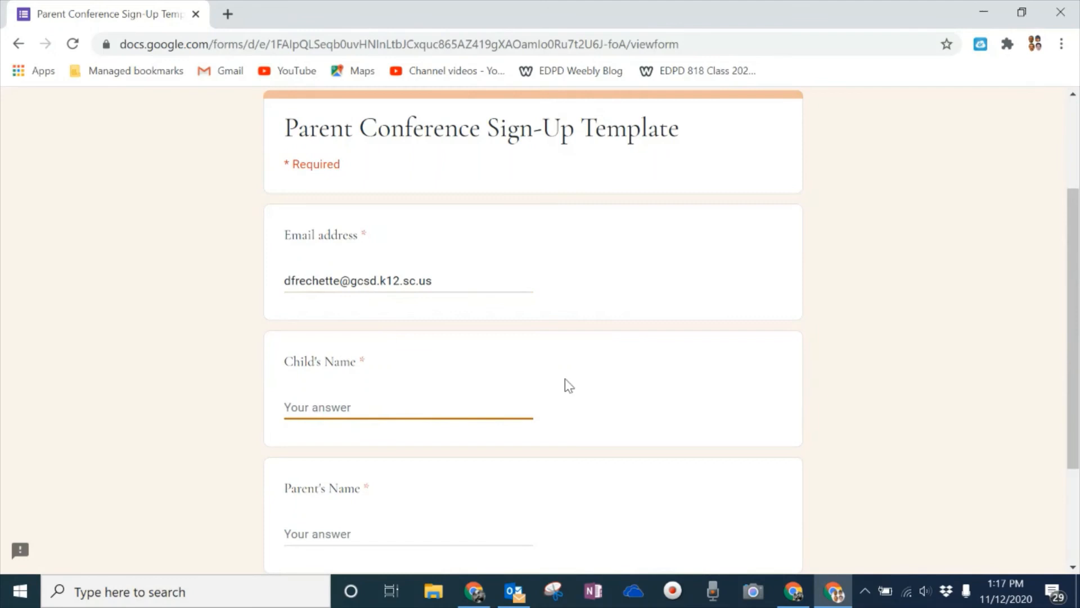
type("Lucy")
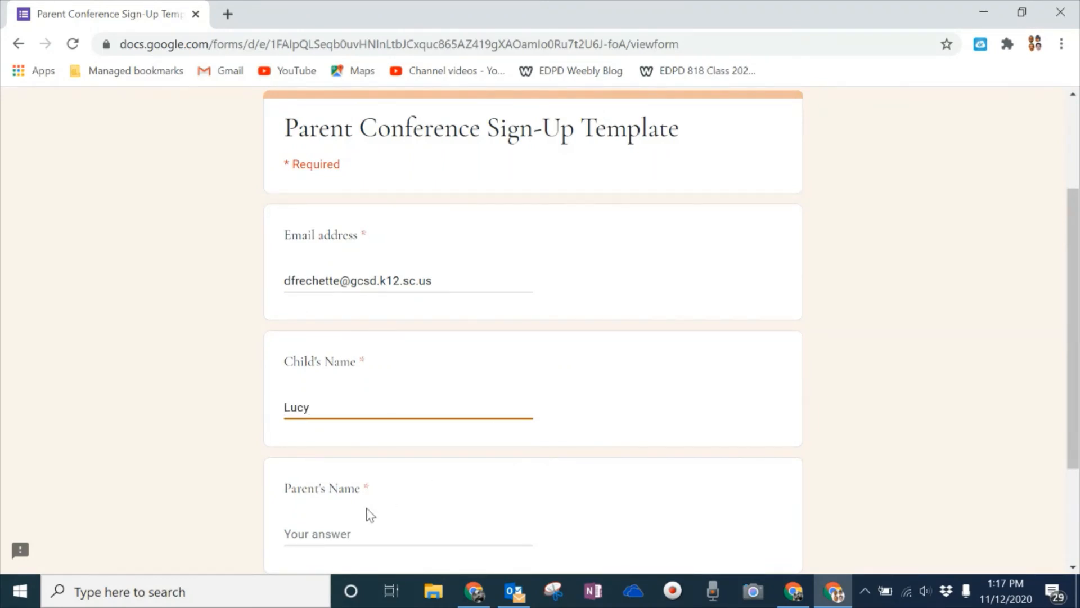
type("Dayna")
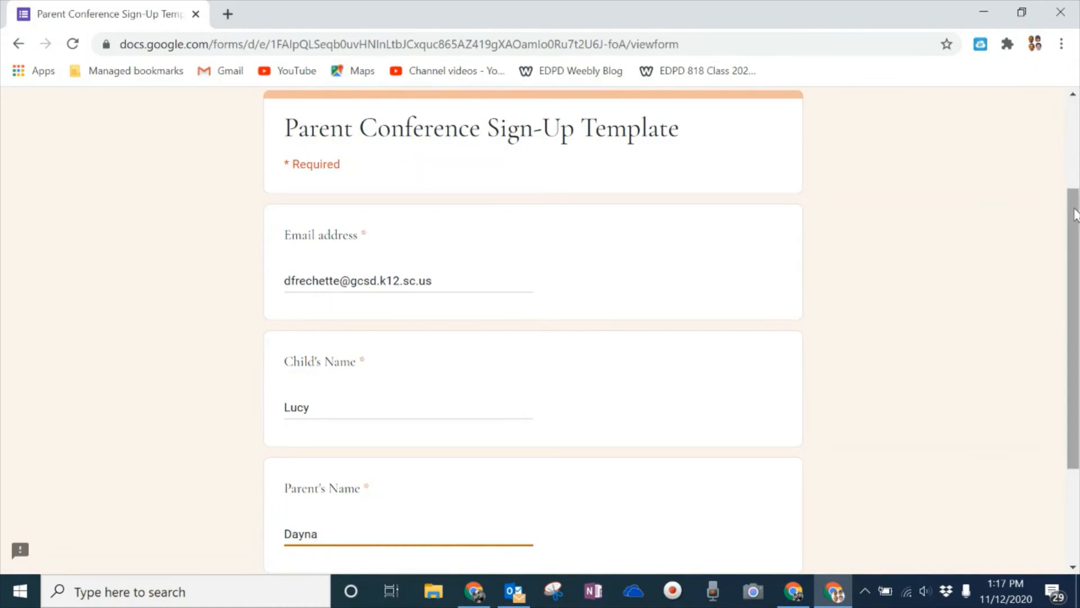
Advance to the next page and choose Phone Conference as the meeting preference
left_click(296, 439)
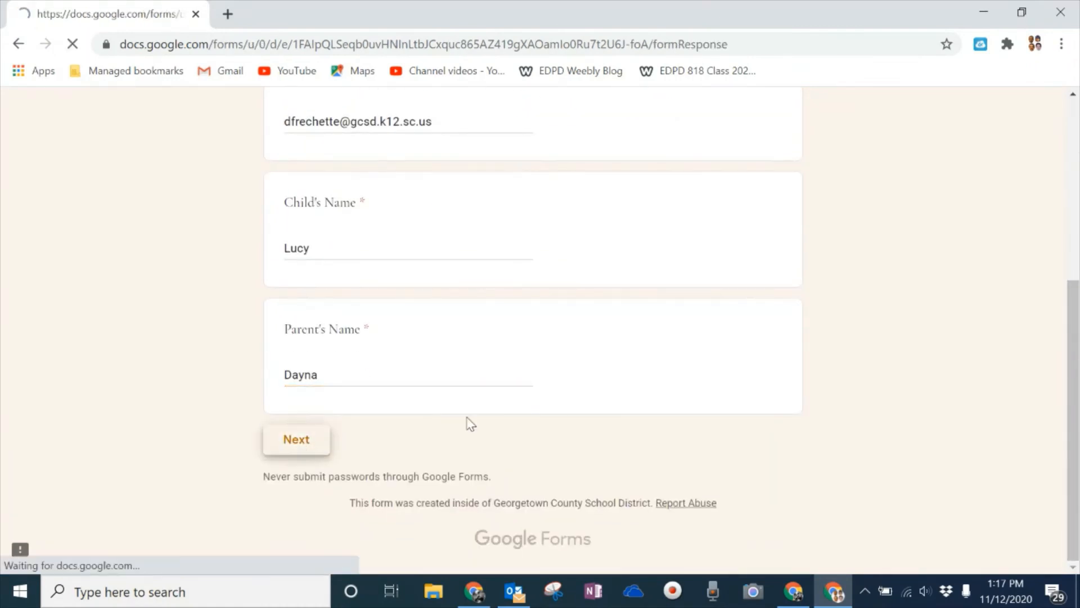
left_click(296, 439)
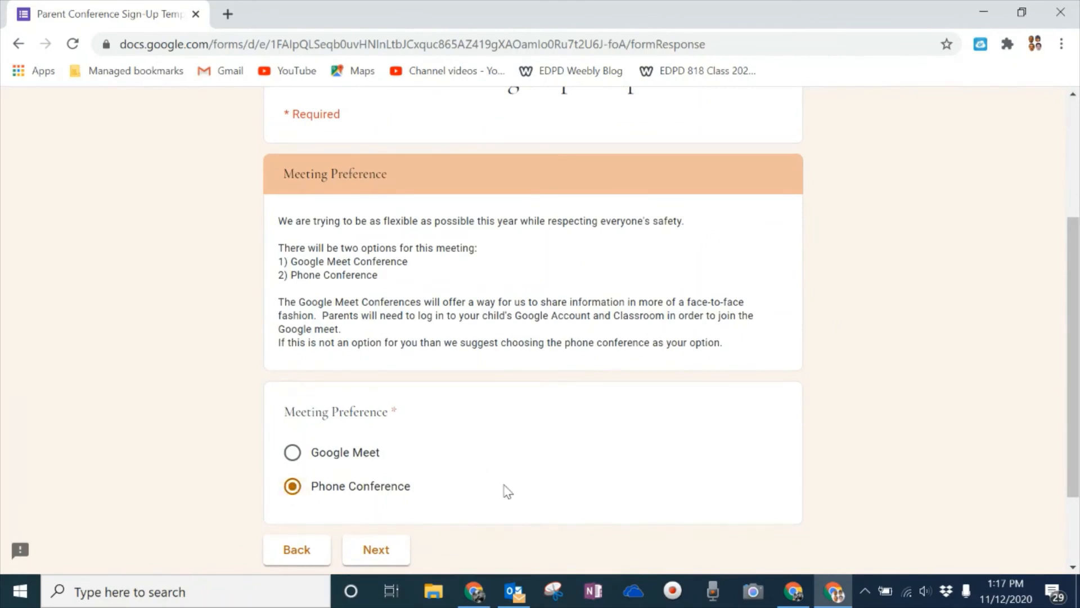
left_click(376, 549)
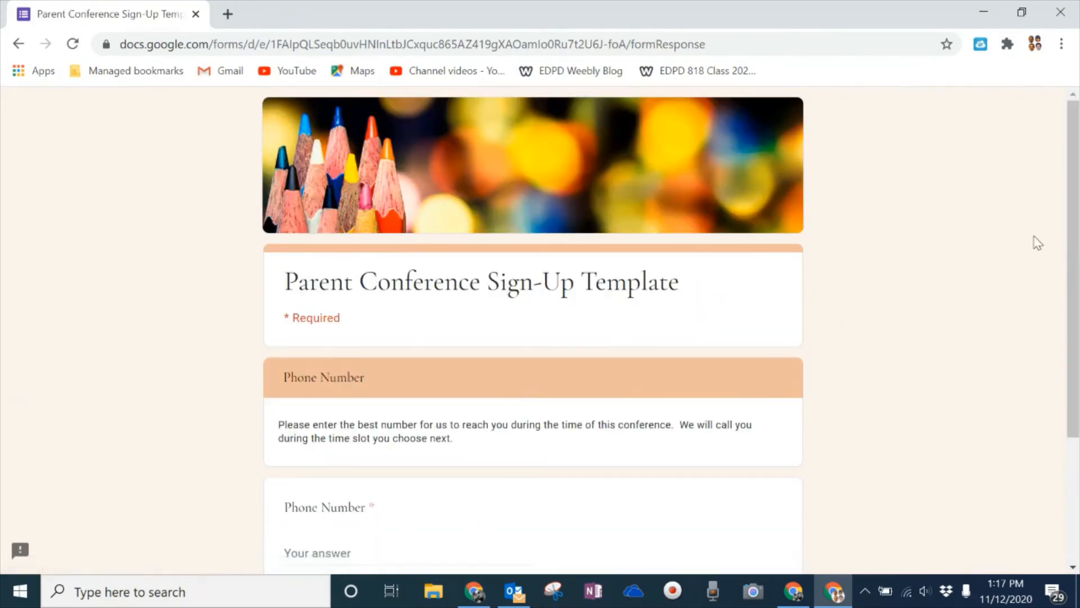
scroll("down", 3)
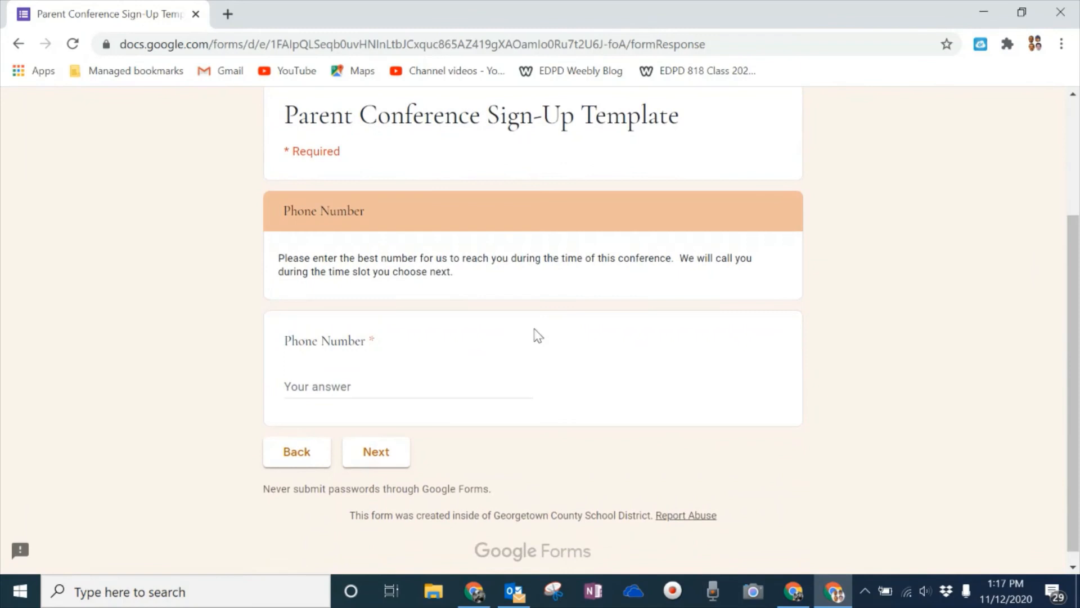
left_click(370, 387)
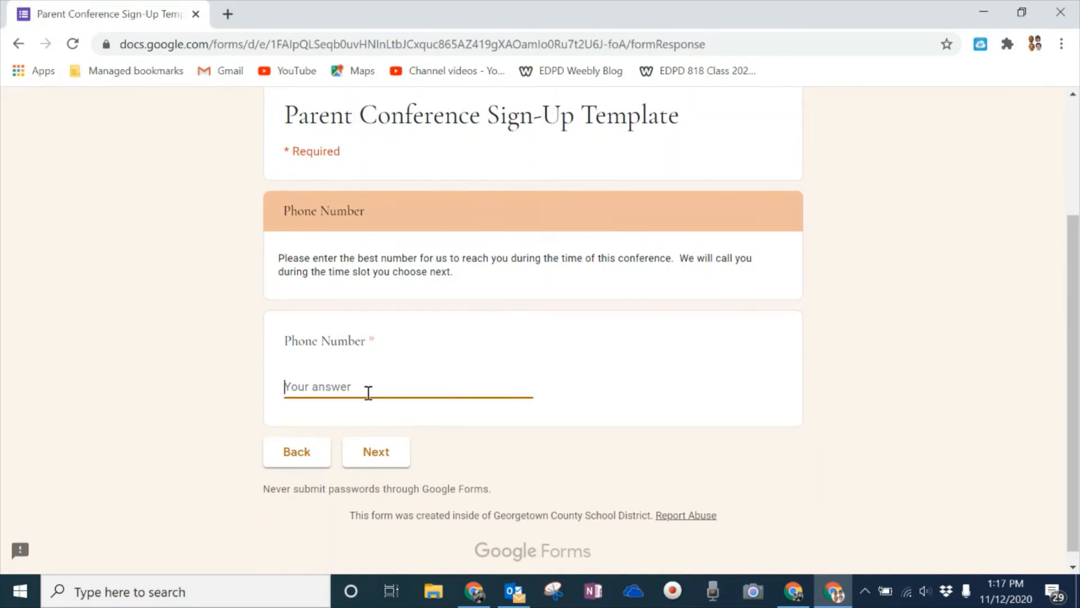
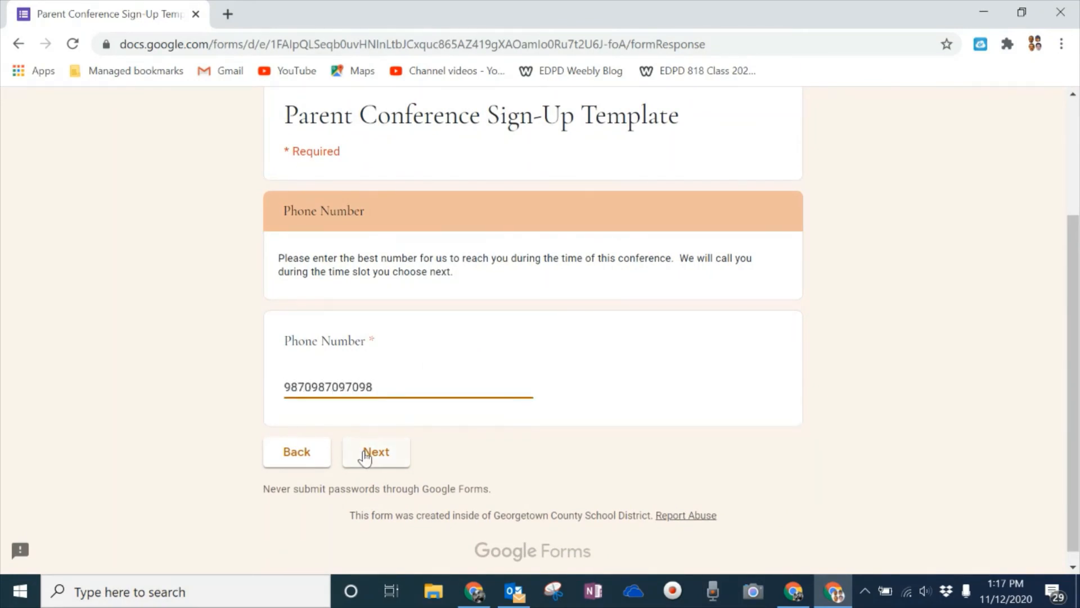
left_click(375, 453)
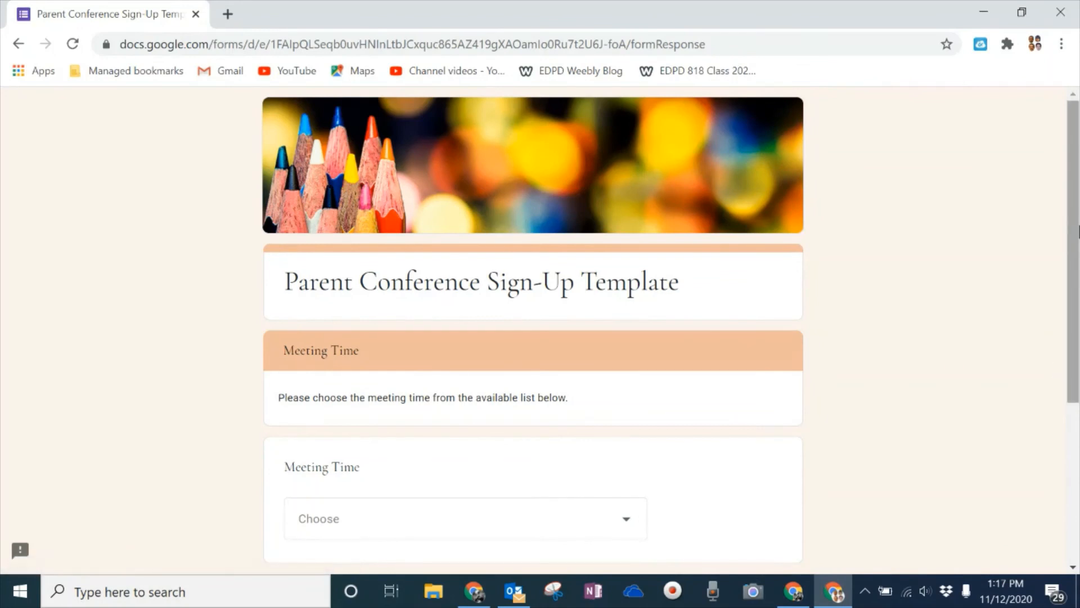
Review the remaining meeting time slots, then start closing the unsubmitted form tab
scroll("down", 3)
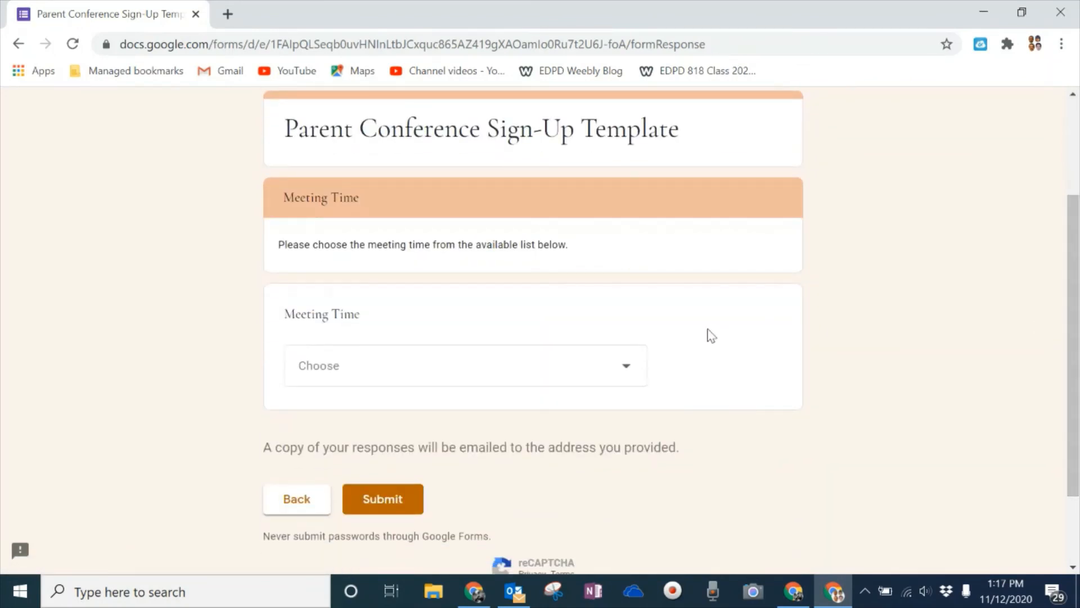
mouse_move(669, 321)
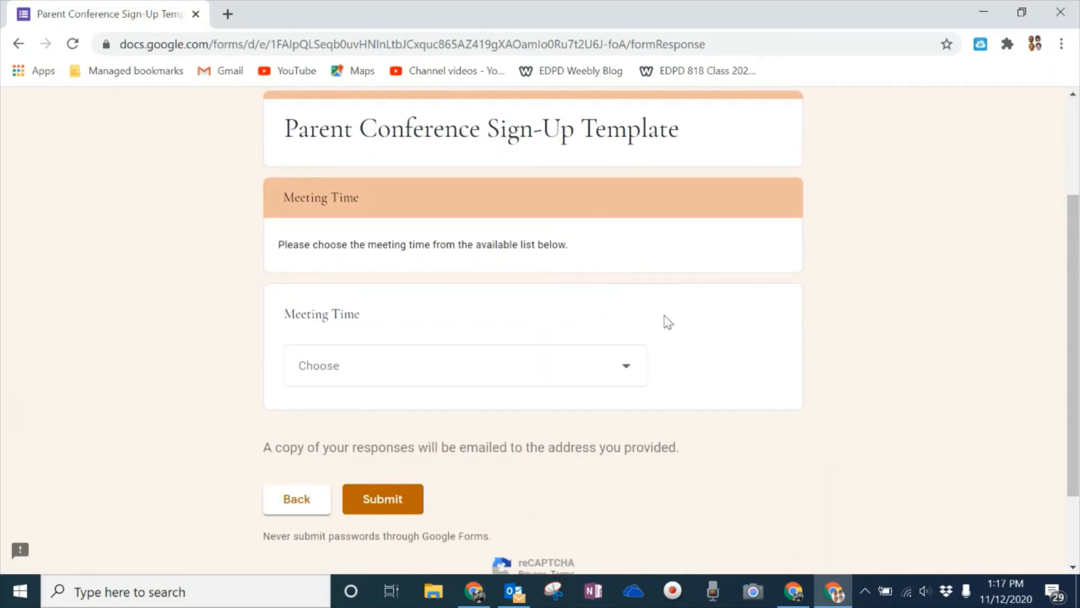
mouse_move(616, 343)
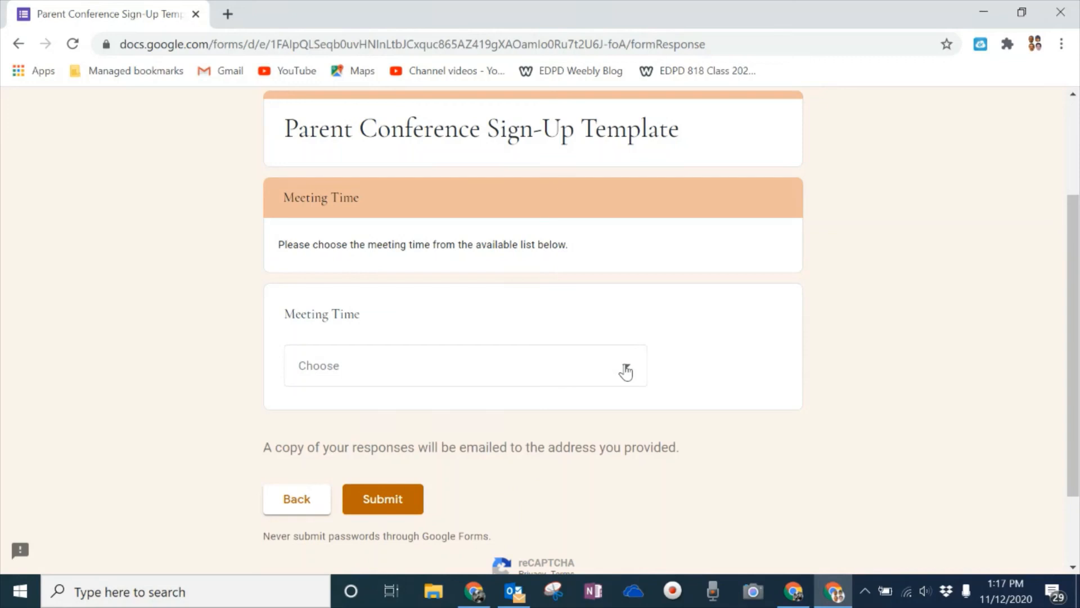
left_click(465, 365)
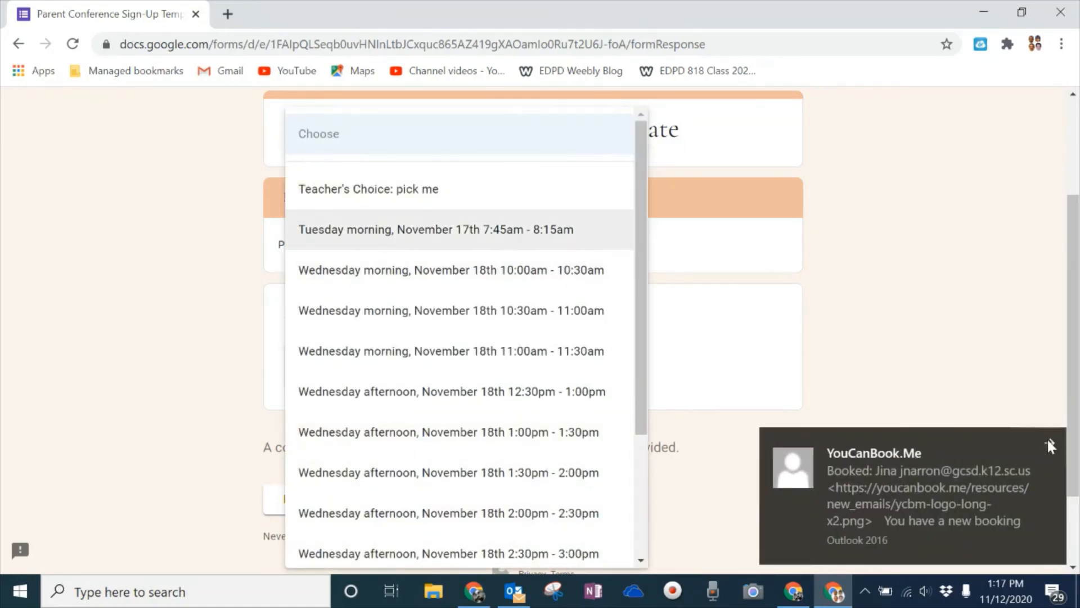
left_click(1052, 445)
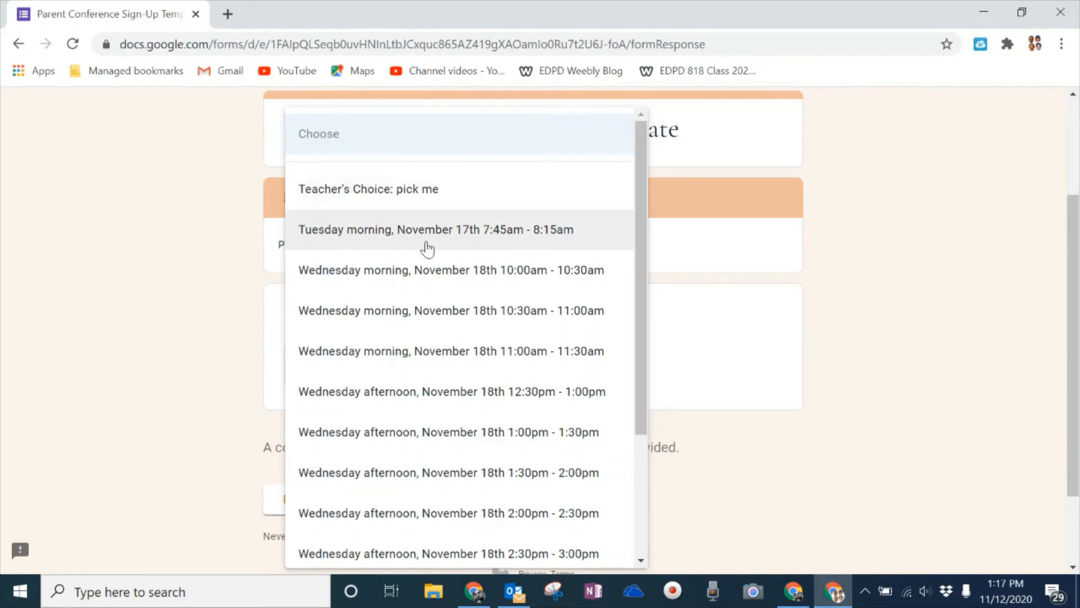
mouse_move(456, 266)
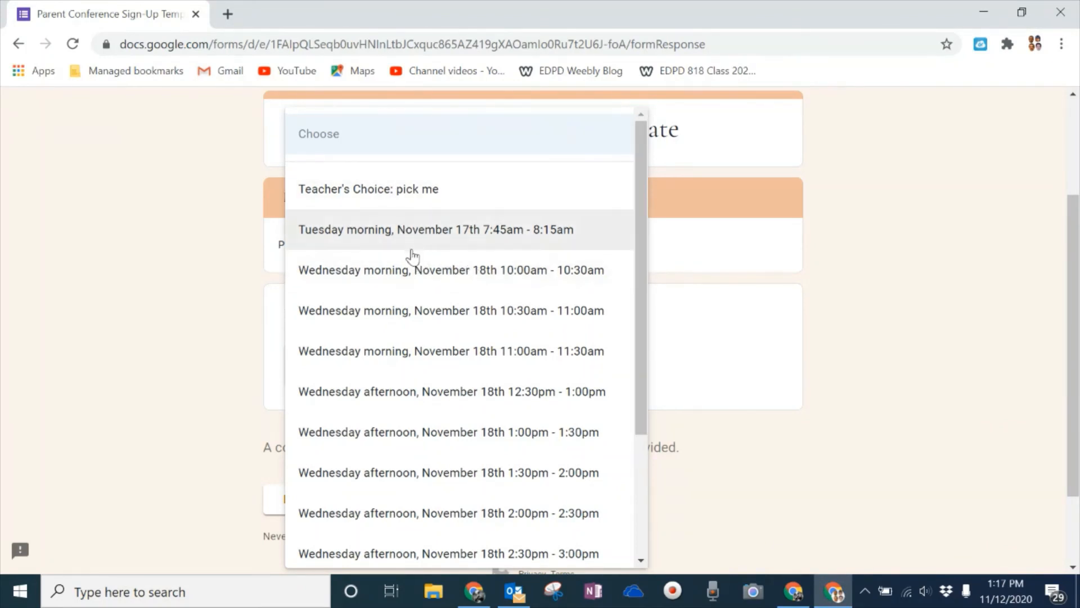
mouse_move(463, 257)
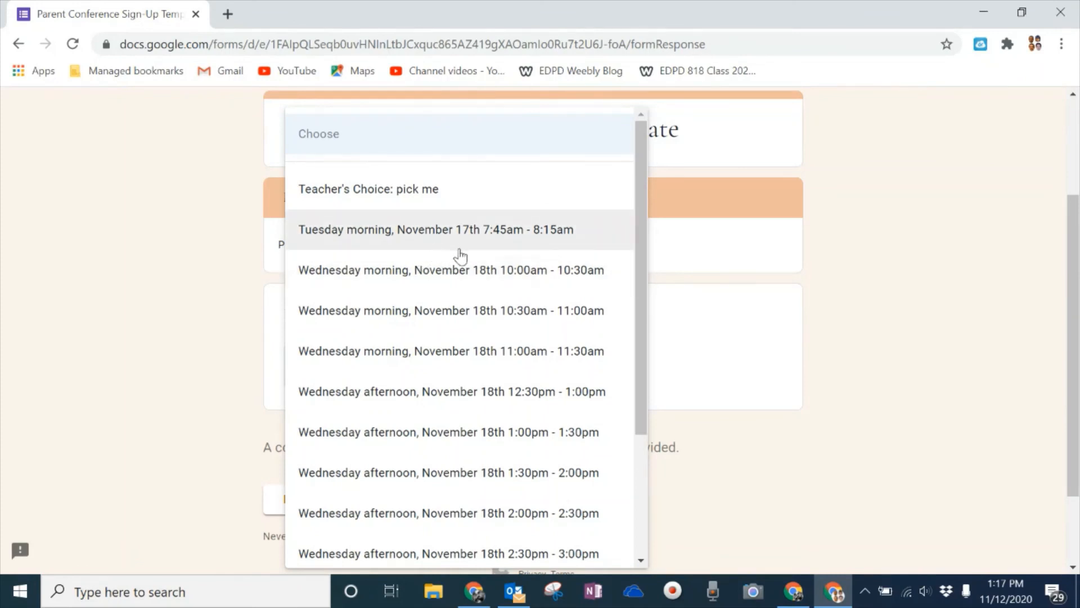
mouse_move(510, 254)
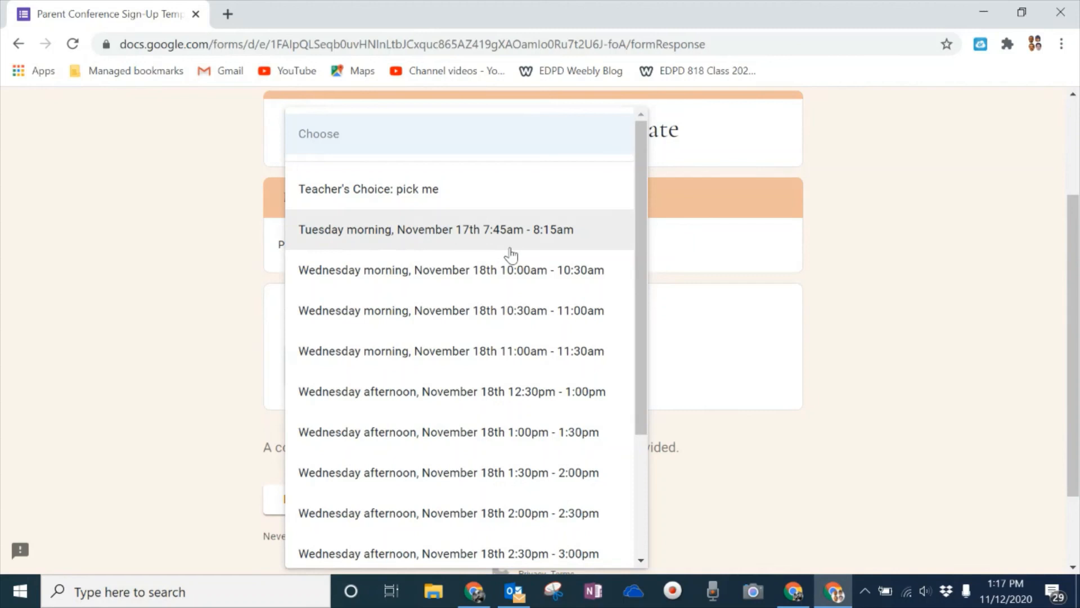
mouse_move(945, 138)
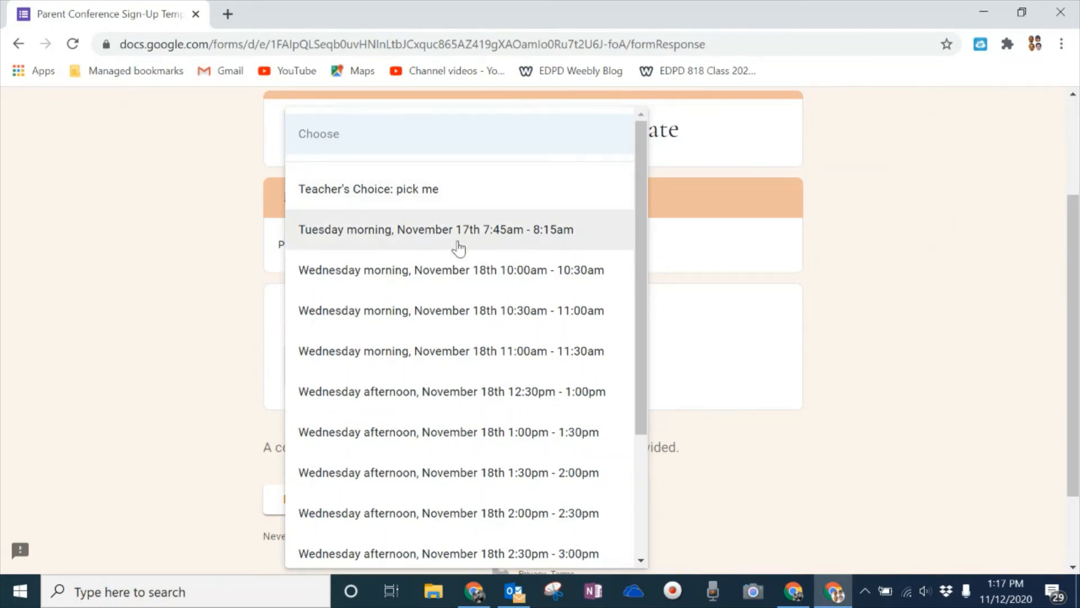
mouse_move(497, 335)
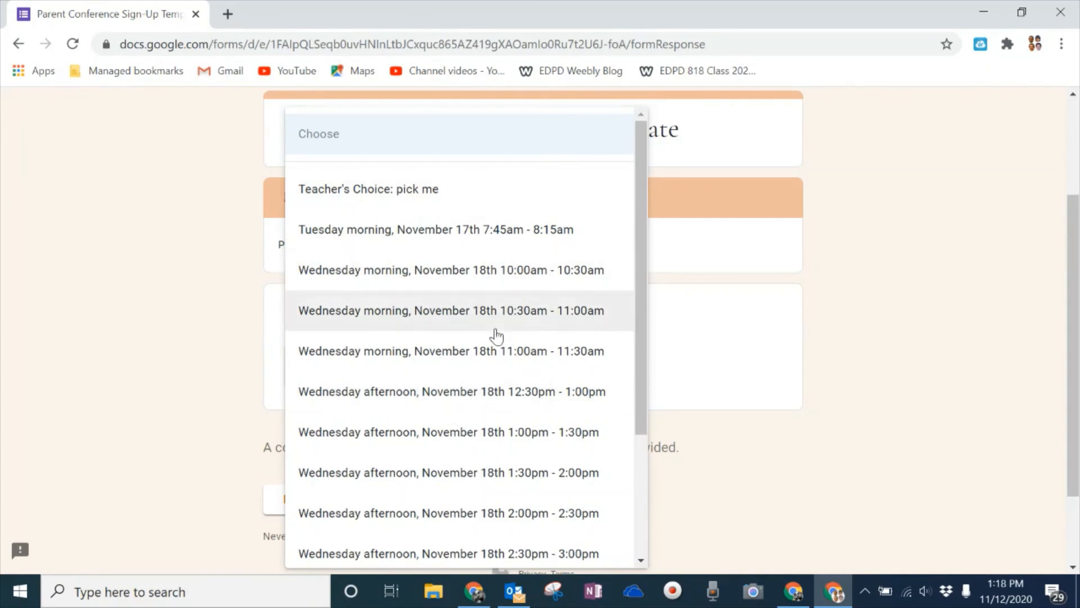
mouse_move(859, 260)
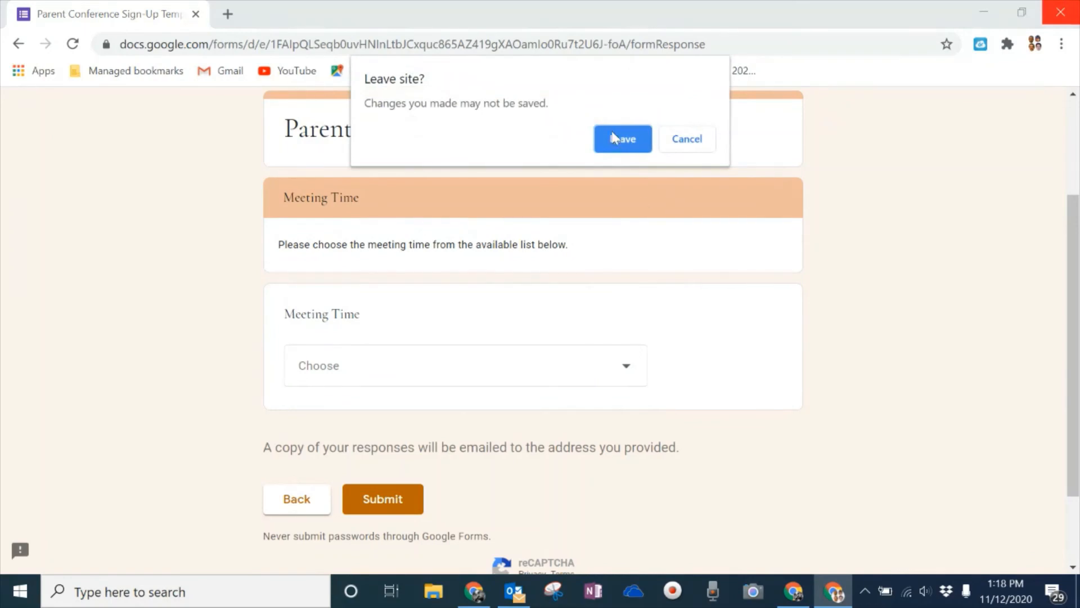
Confirm leaving the unsubmitted form and return to the teacher's browser window
left_click(622, 140)
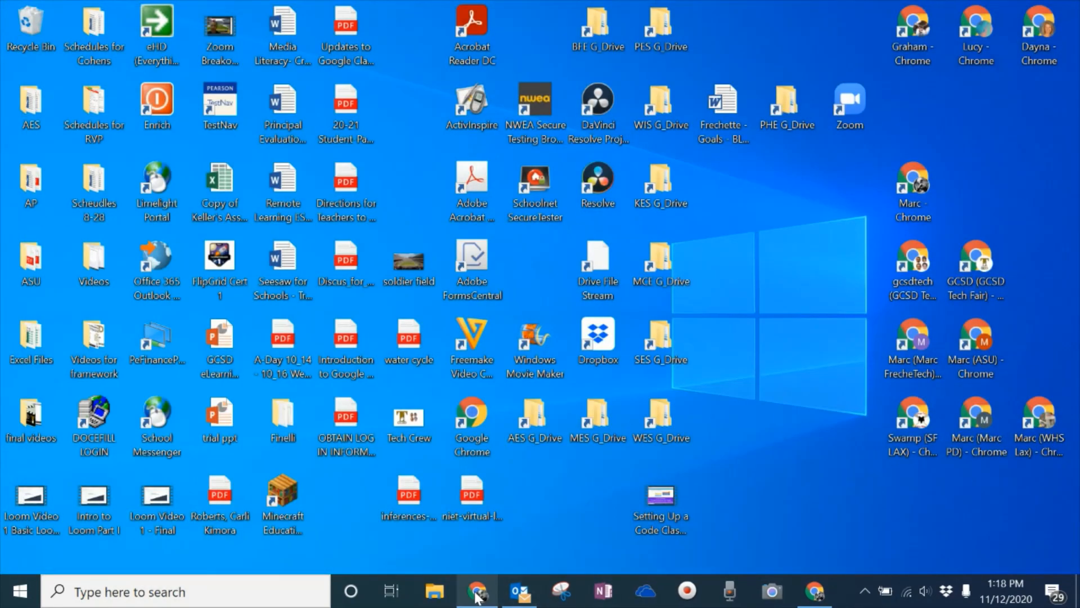
left_click(476, 587)
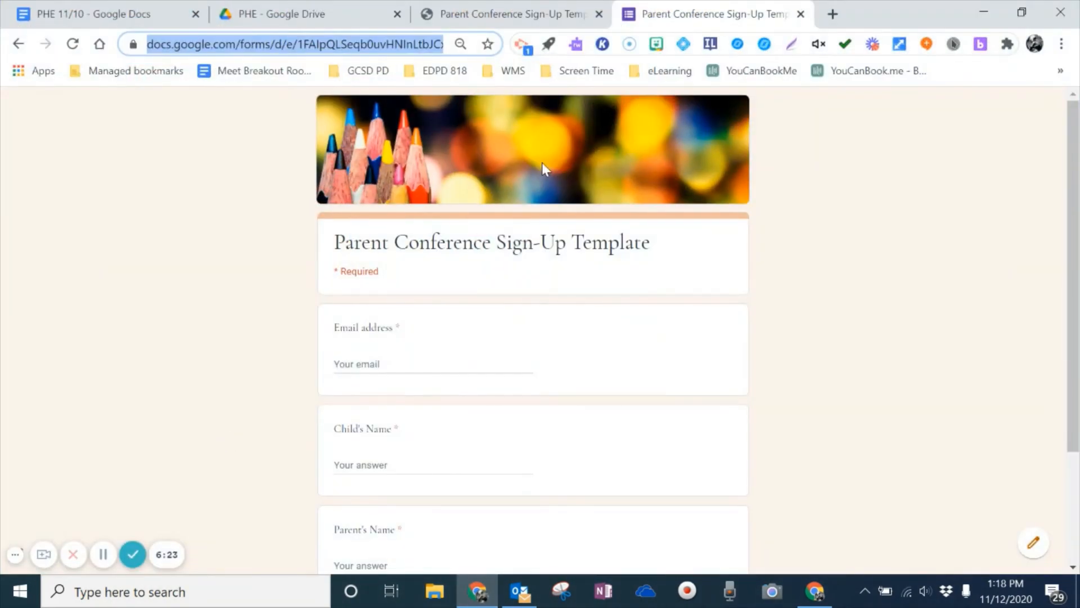
mouse_move(322, 333)
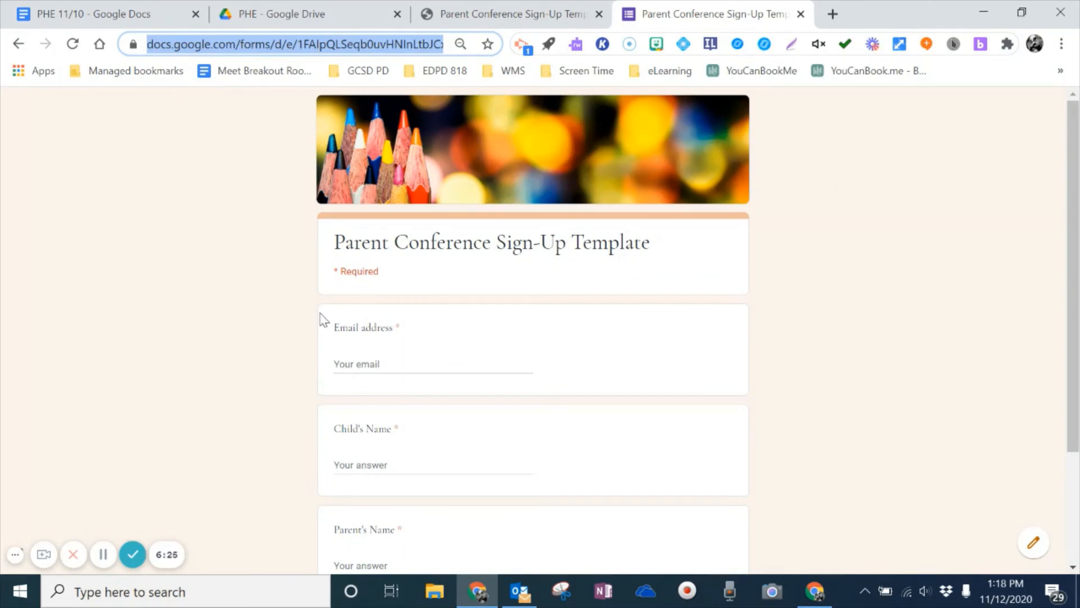
mouse_move(235, 139)
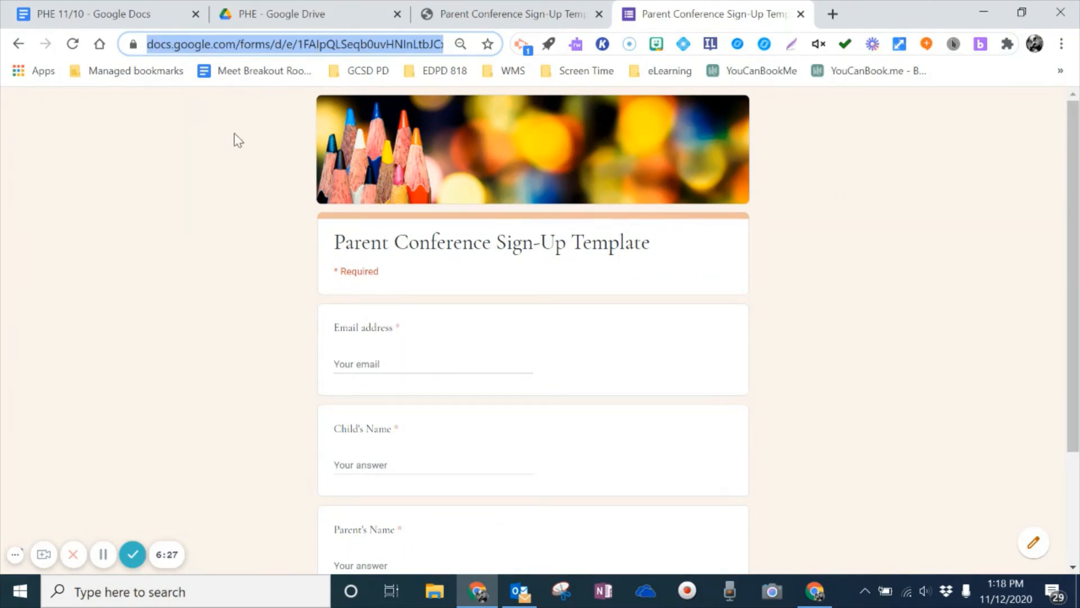
mouse_move(892, 135)
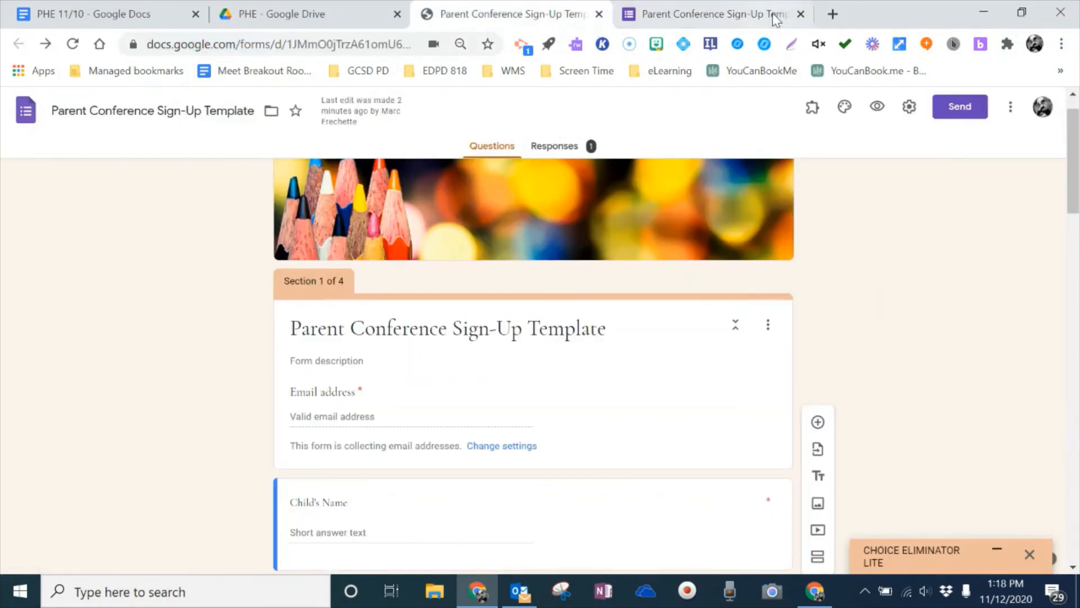
mouse_move(812, 107)
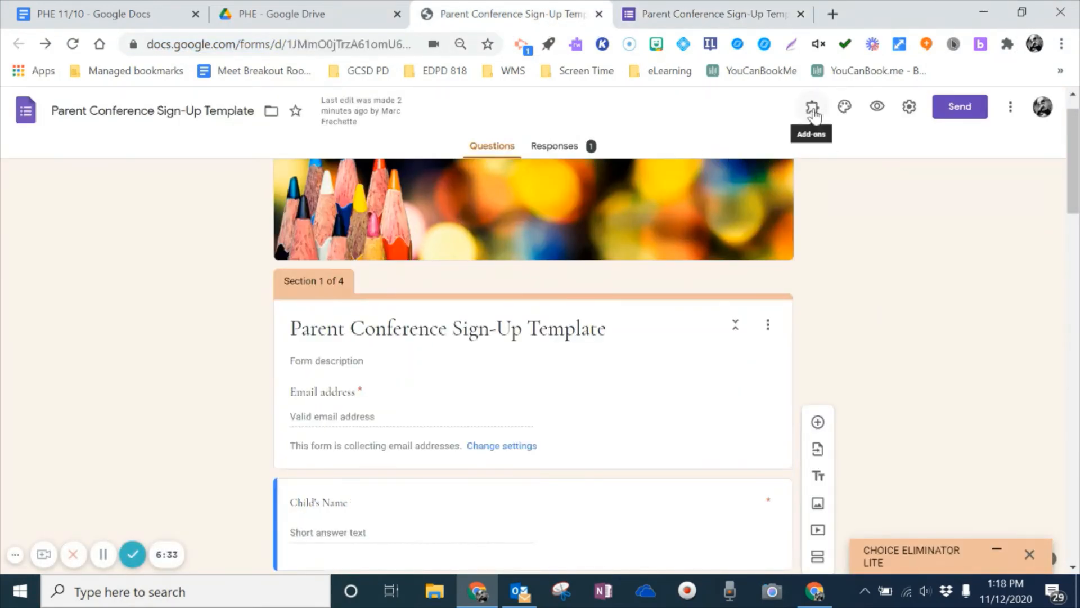
Show the installed add-ons list with Choice Eliminator Lite from the editor toolbar
left_click(812, 105)
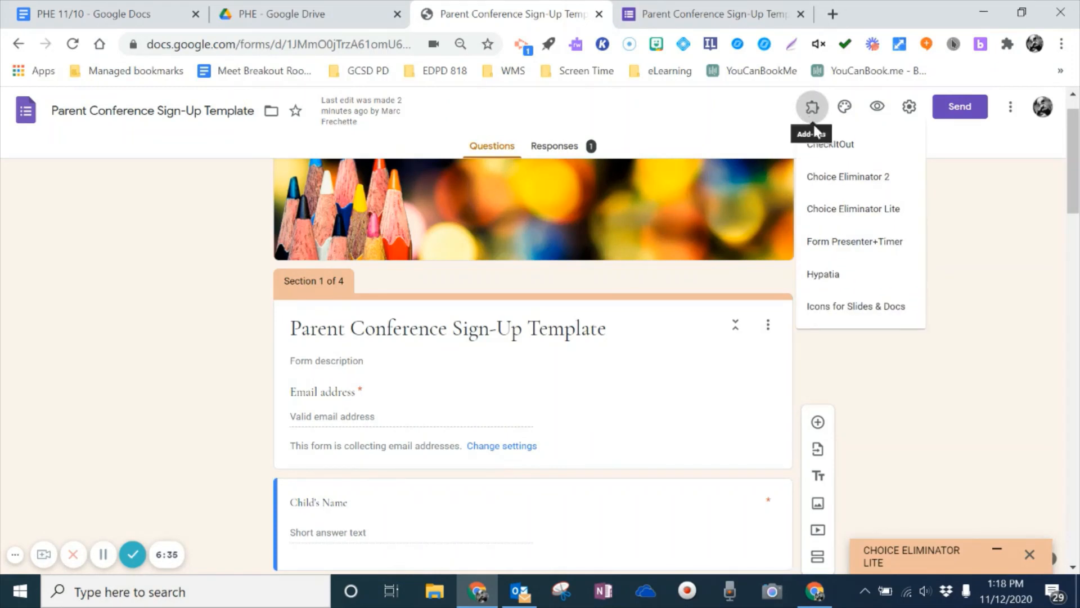
mouse_move(841, 214)
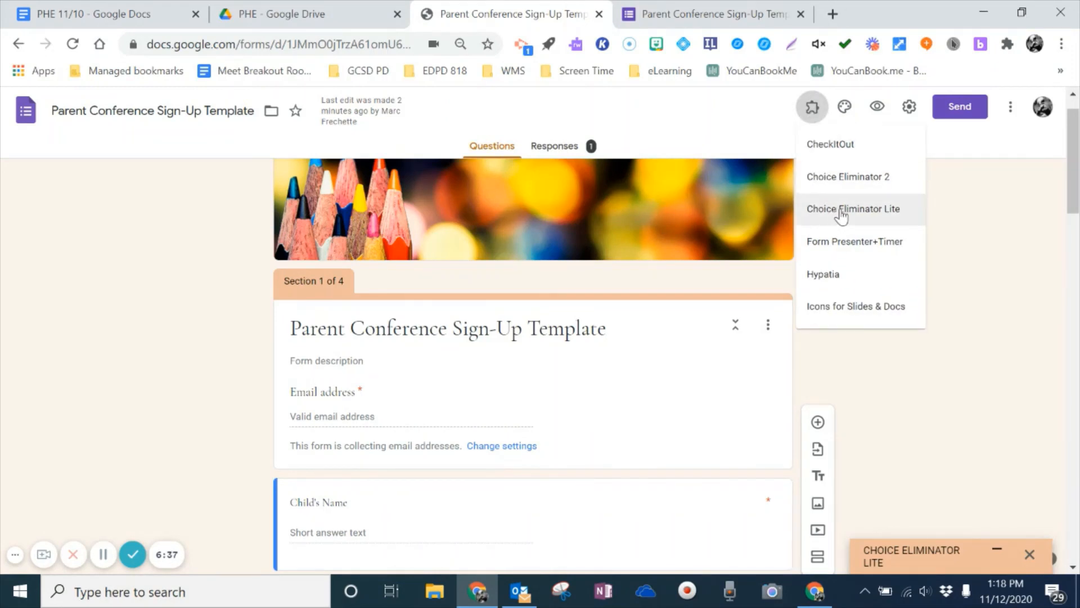